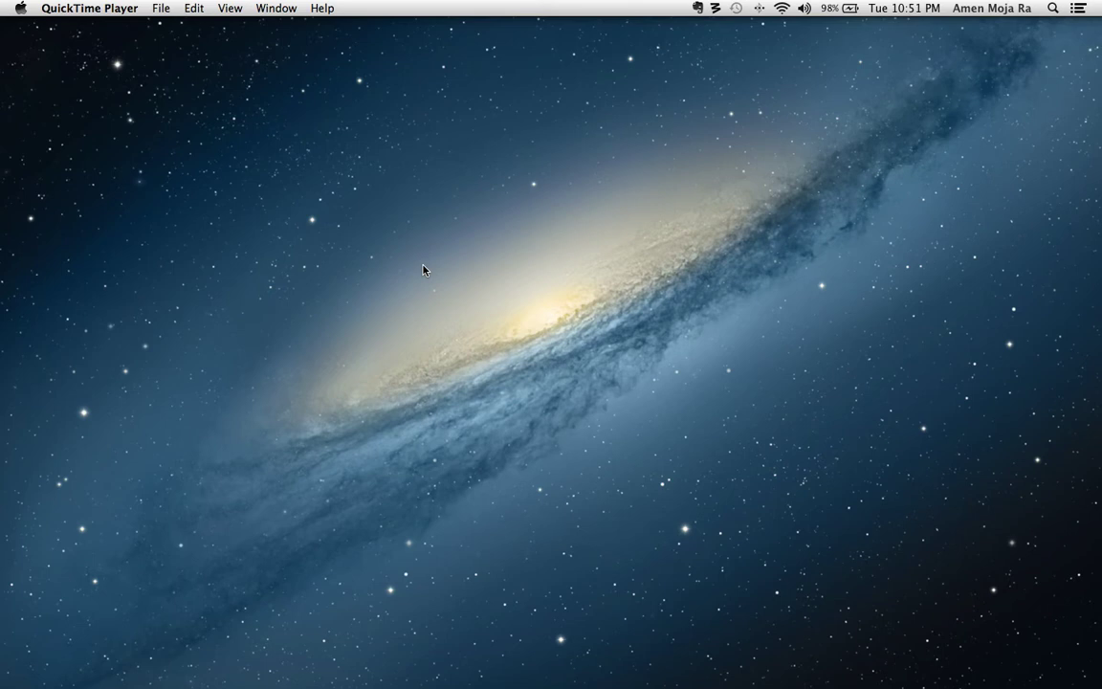
mouse_move(277, 668)
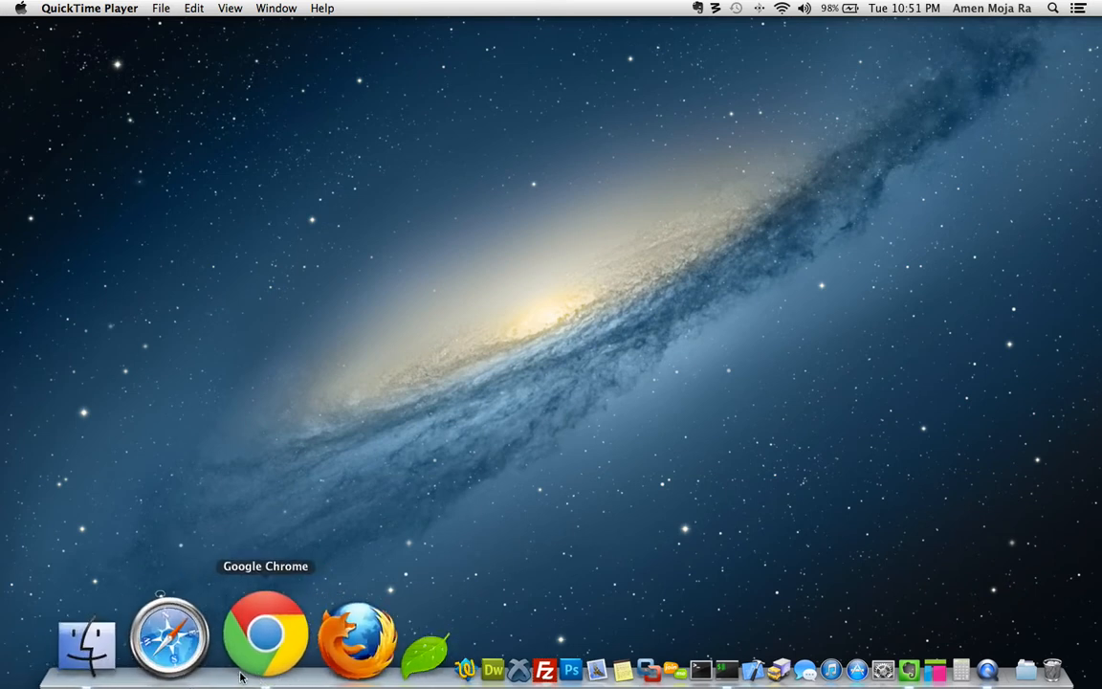
Bring the Chrome window with the BrowserStack Plans and Pricing page to the front from the Dock
right_click(257, 638)
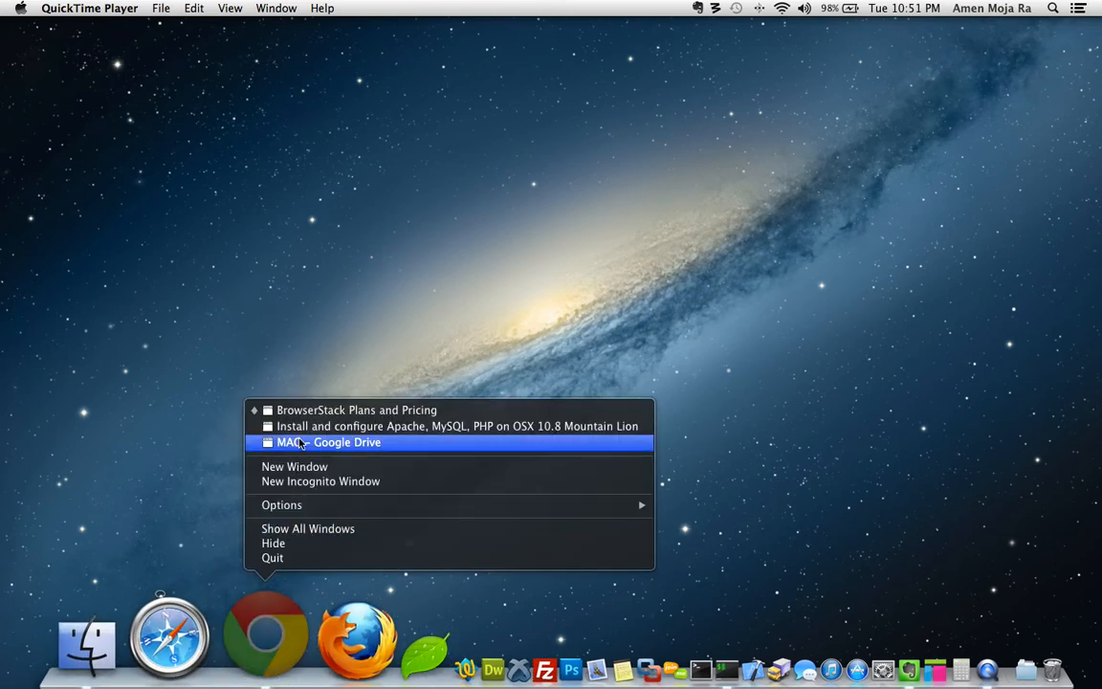
mouse_move(307, 410)
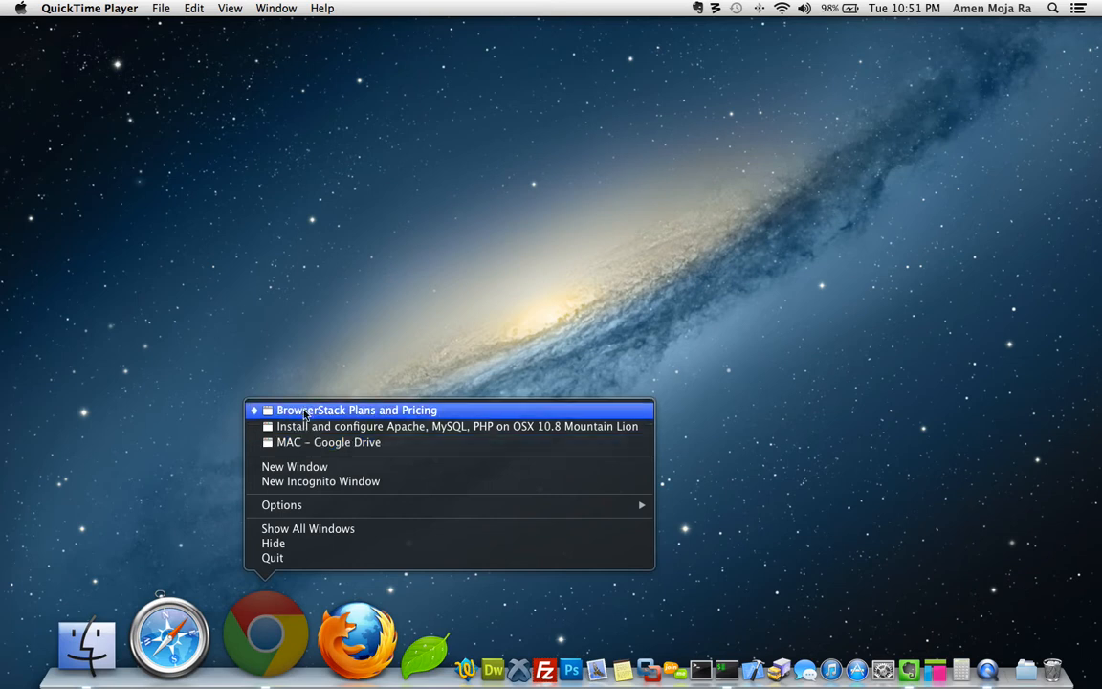
left_click(357, 409)
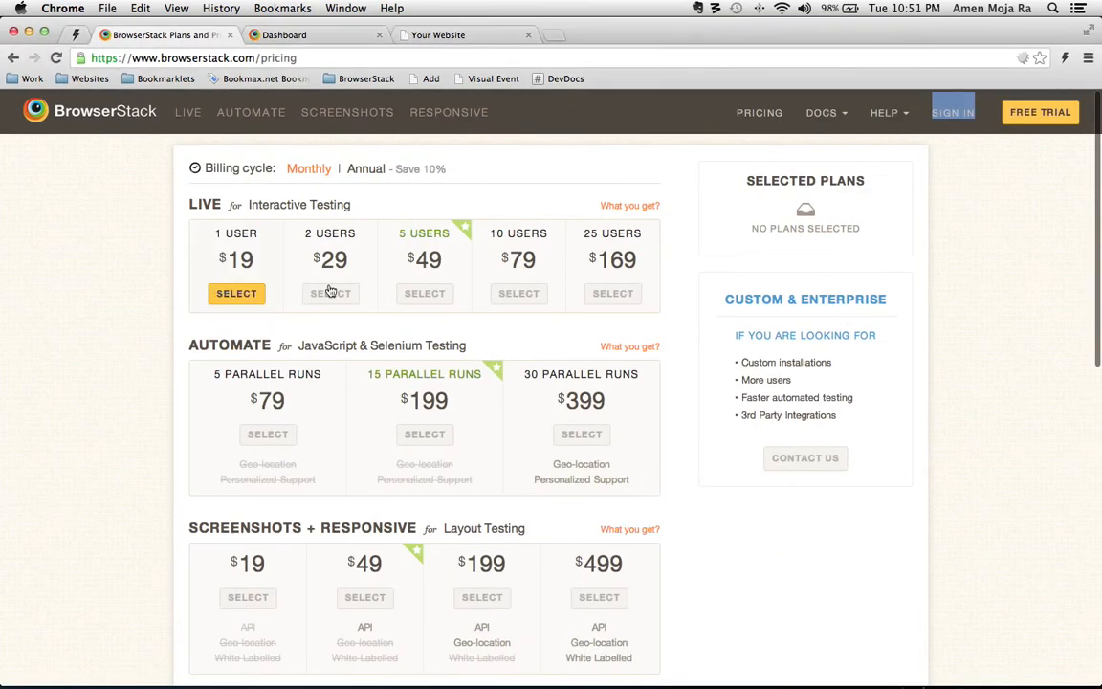
mouse_move(162, 252)
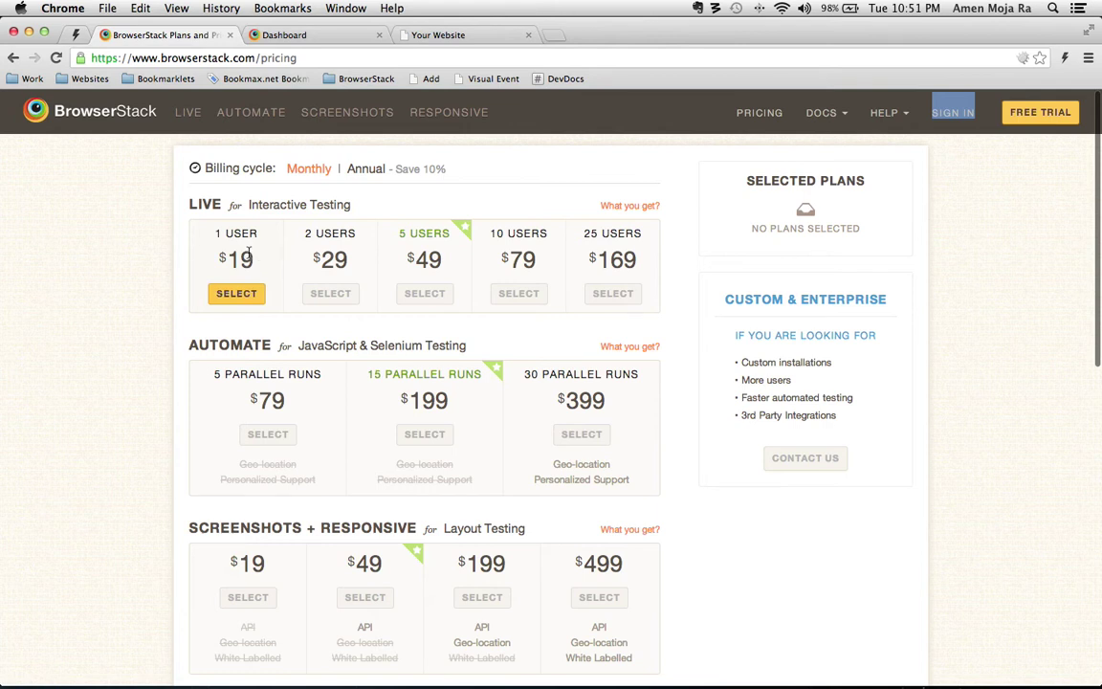
mouse_move(279, 251)
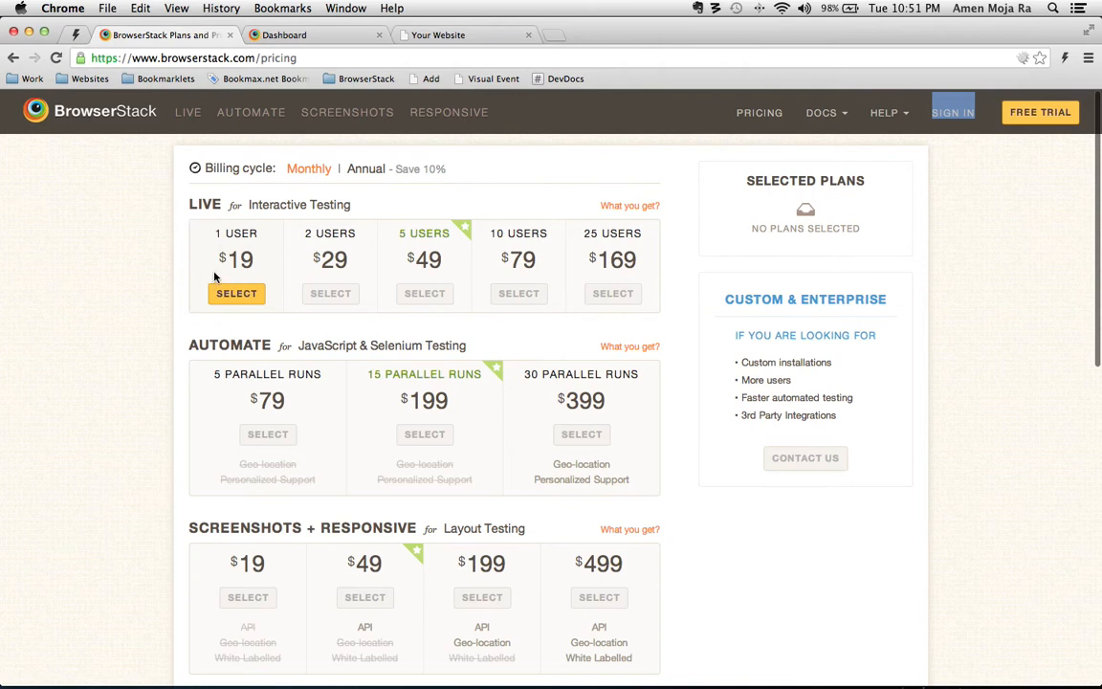
left_click(285, 35)
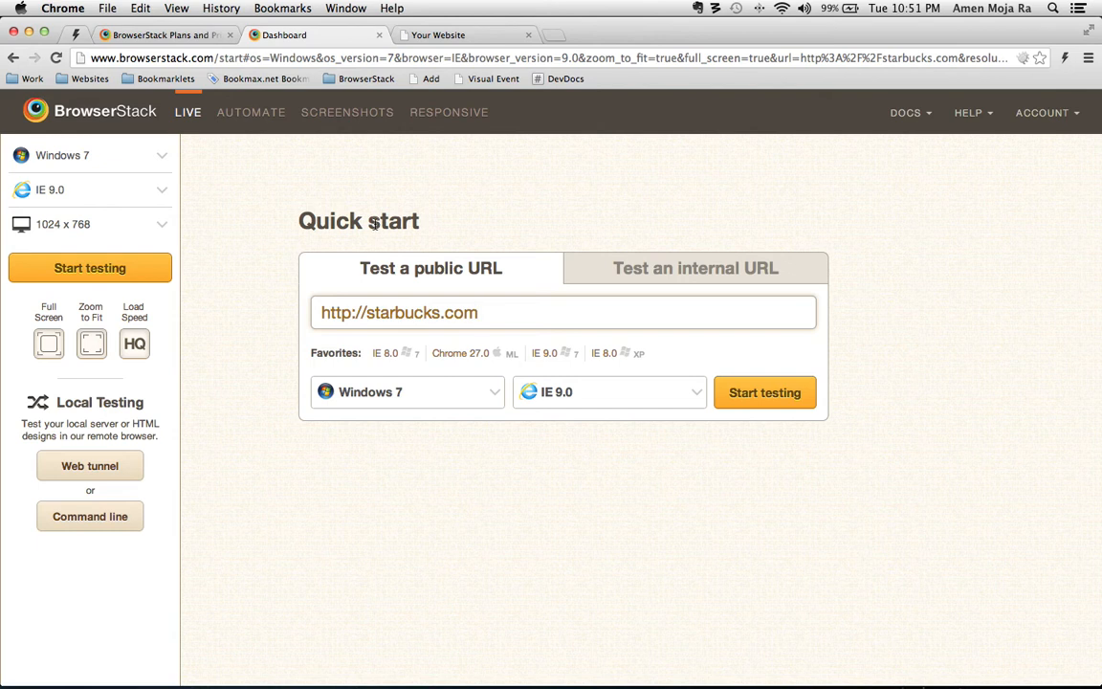
mouse_move(264, 318)
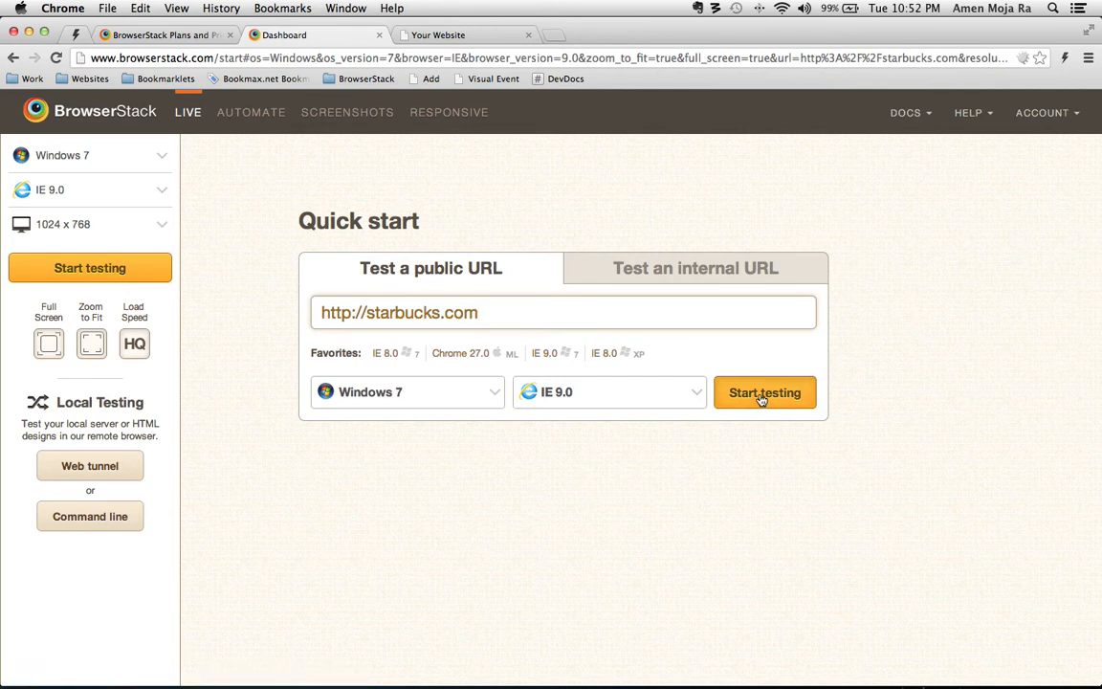
left_click(764, 392)
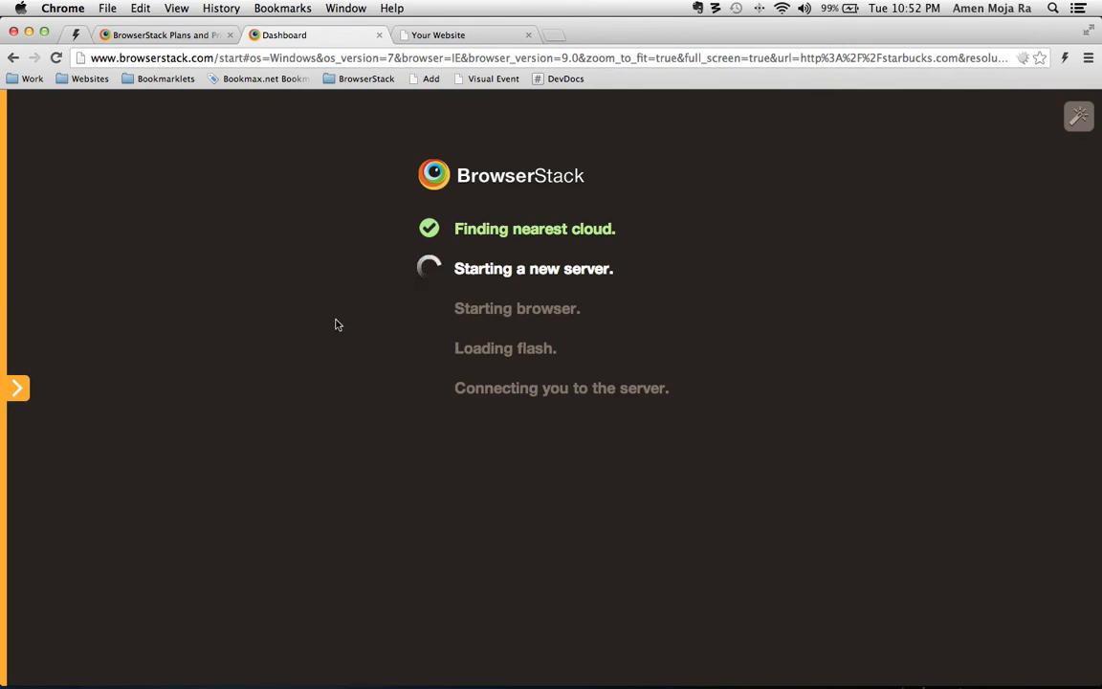
mouse_move(245, 369)
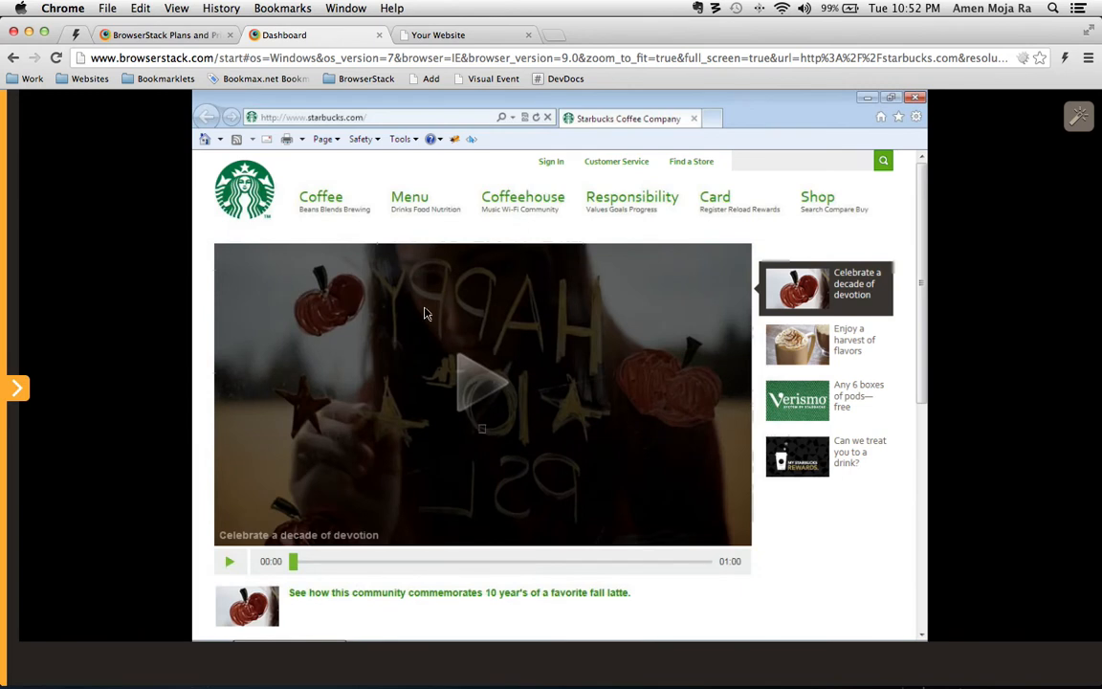
mouse_move(580, 352)
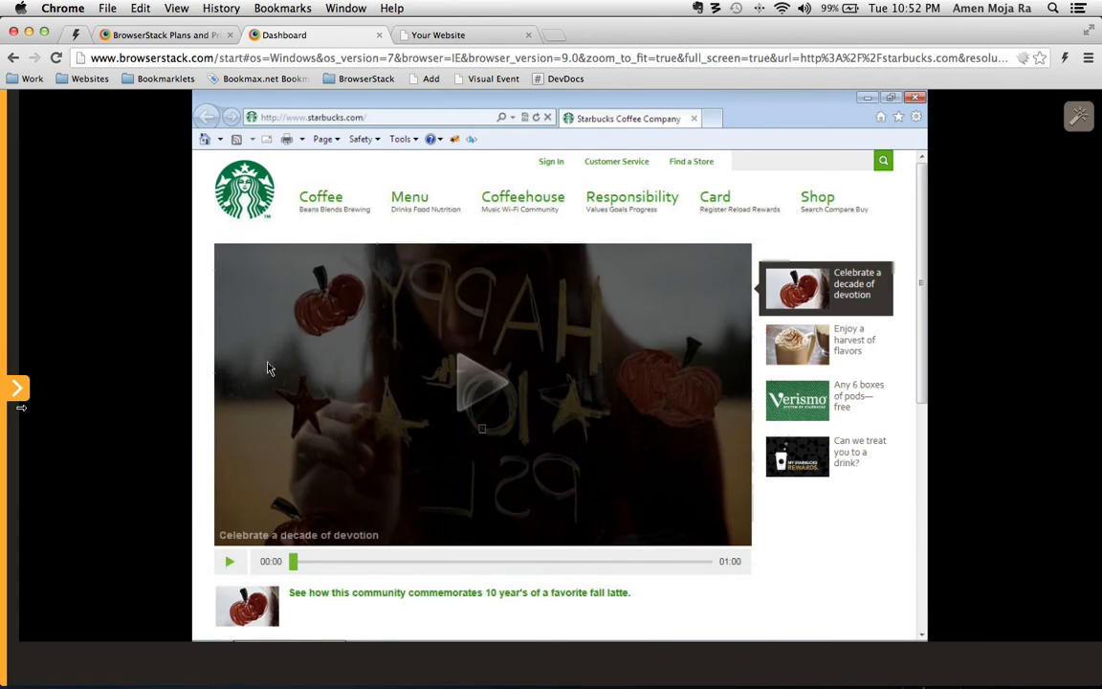
Browse the session panel's OS list, then stop the starbucks.com IE 9.0 session
left_click(15, 387)
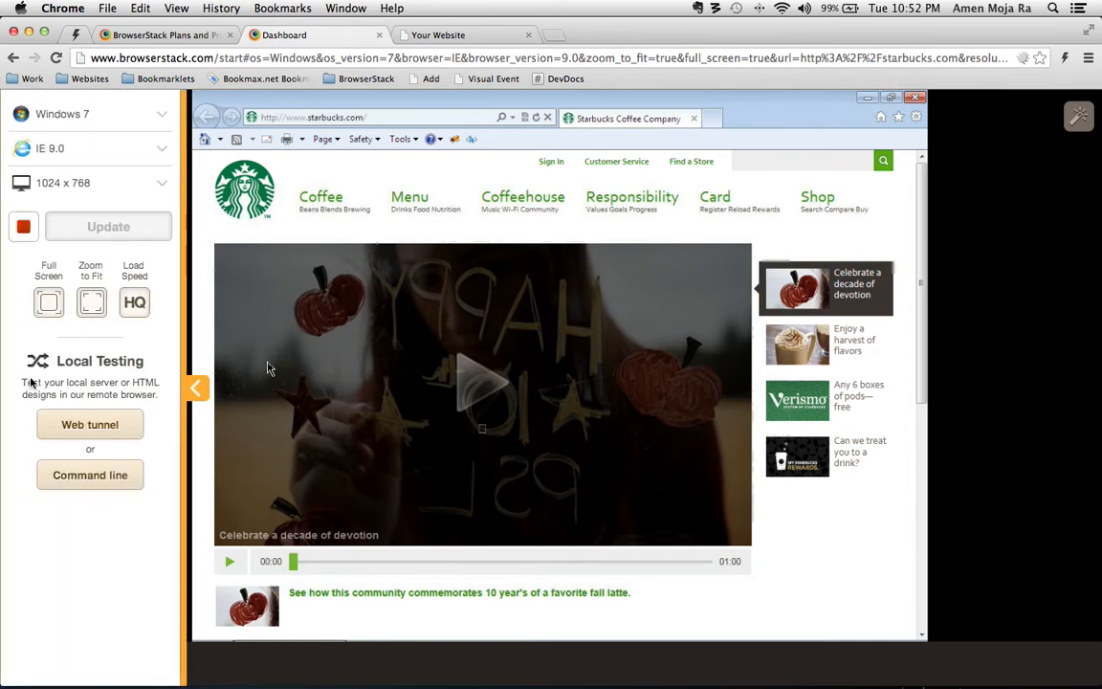
mouse_move(118, 161)
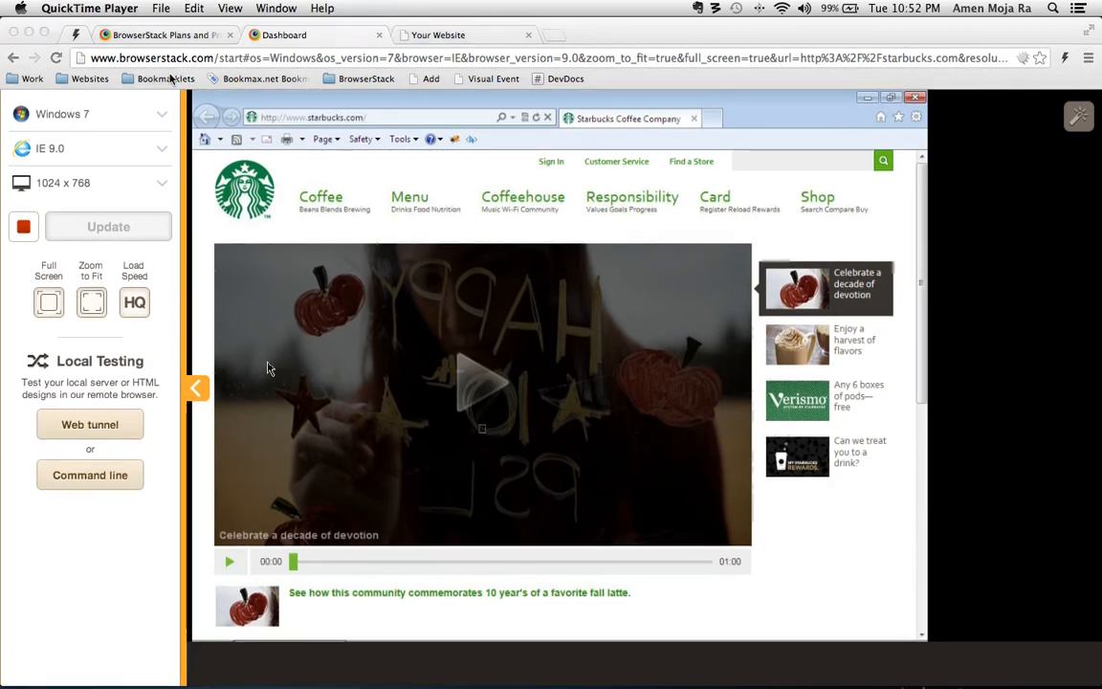
mouse_move(1043, 27)
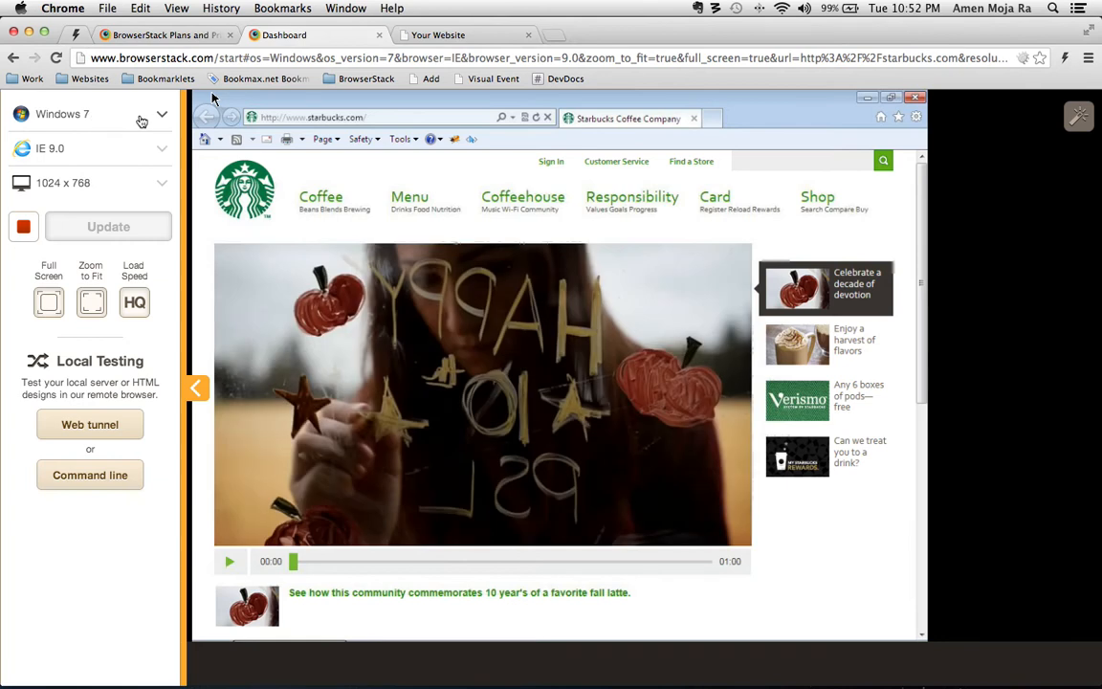
left_click(90, 114)
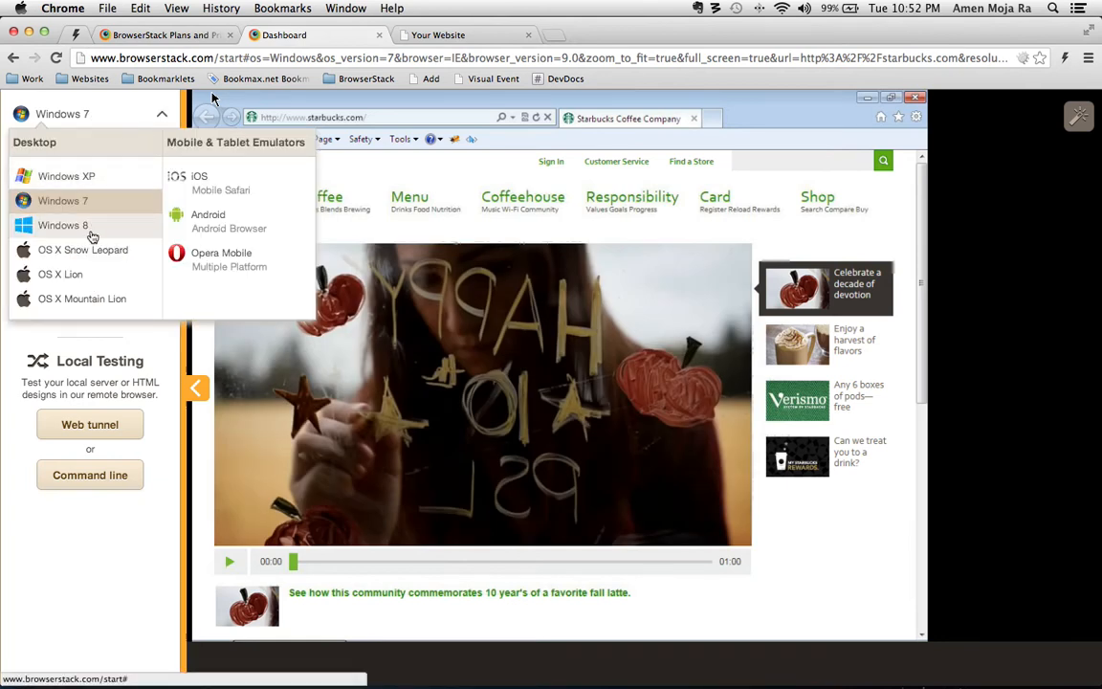
mouse_move(59, 275)
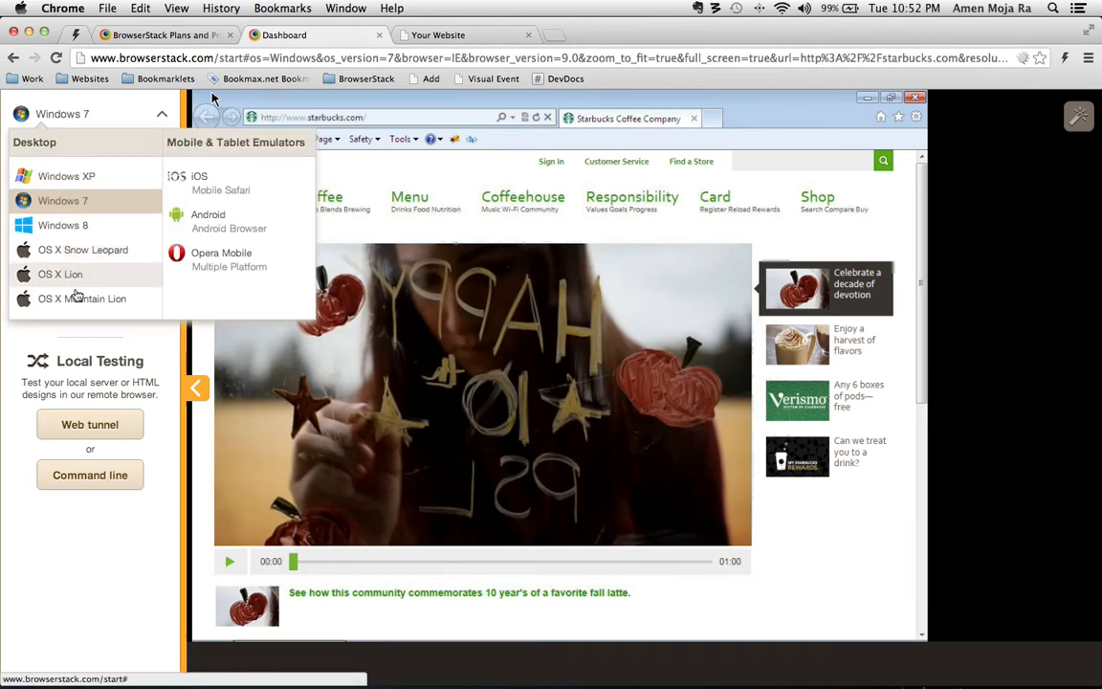
mouse_move(67, 176)
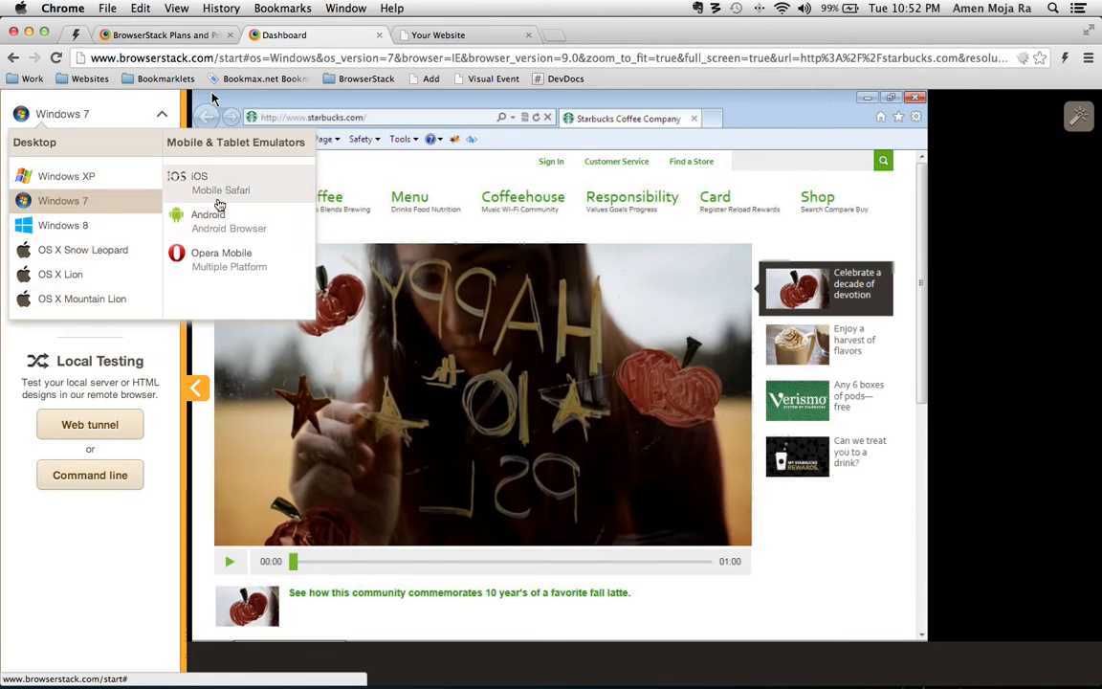
mouse_move(219, 227)
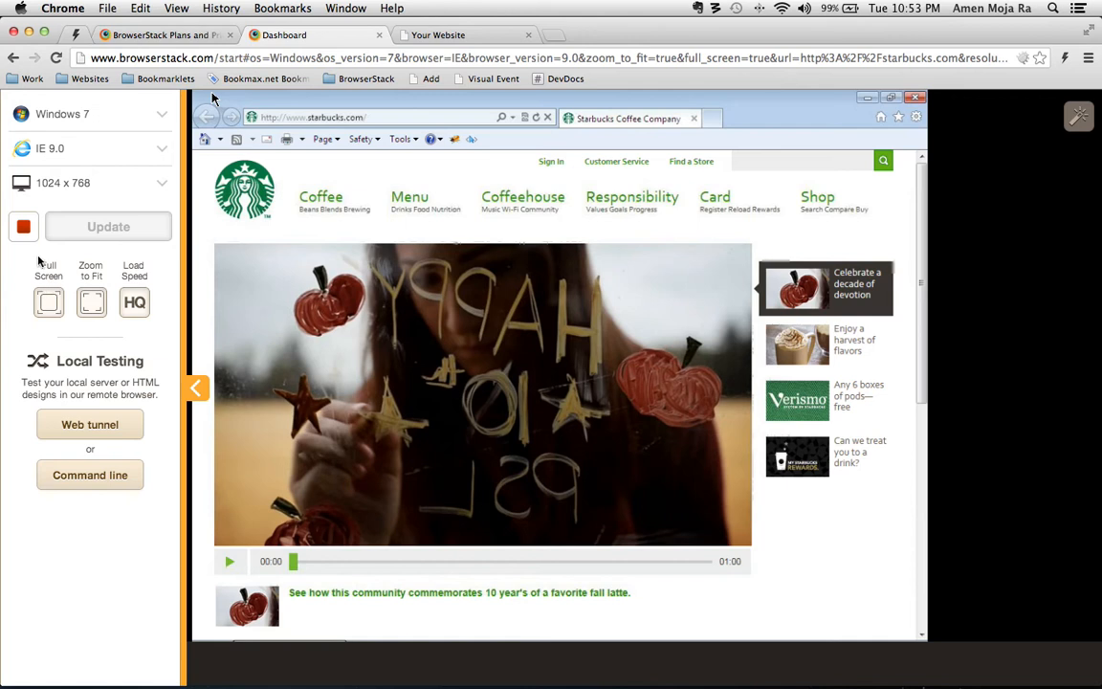
mouse_move(24, 227)
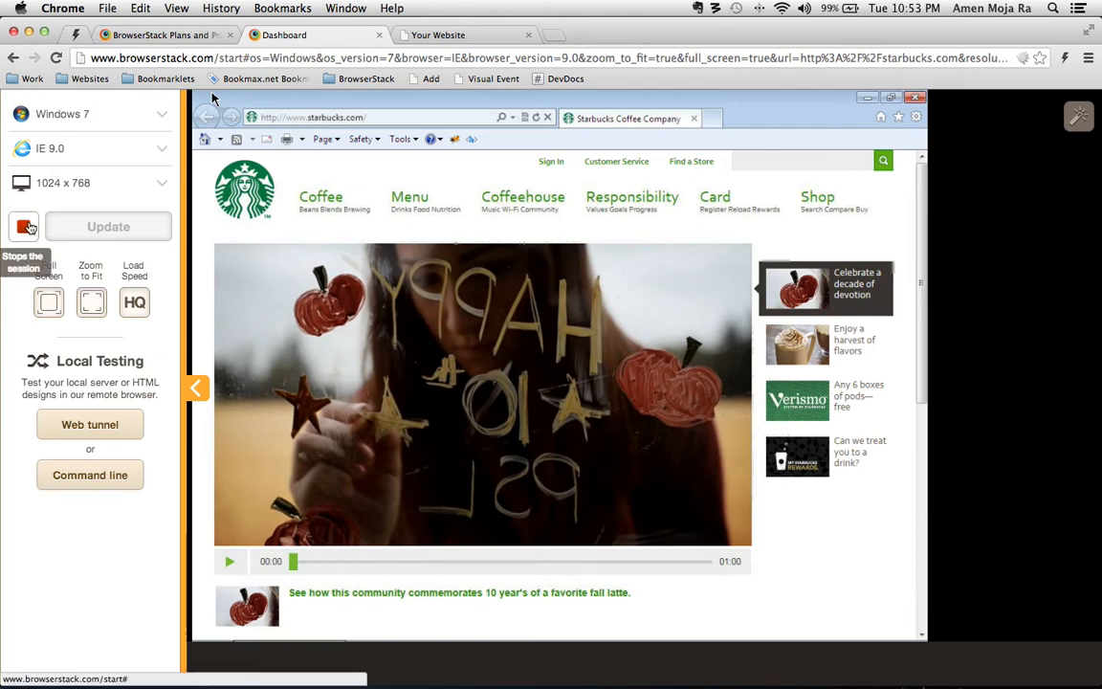
left_click(24, 226)
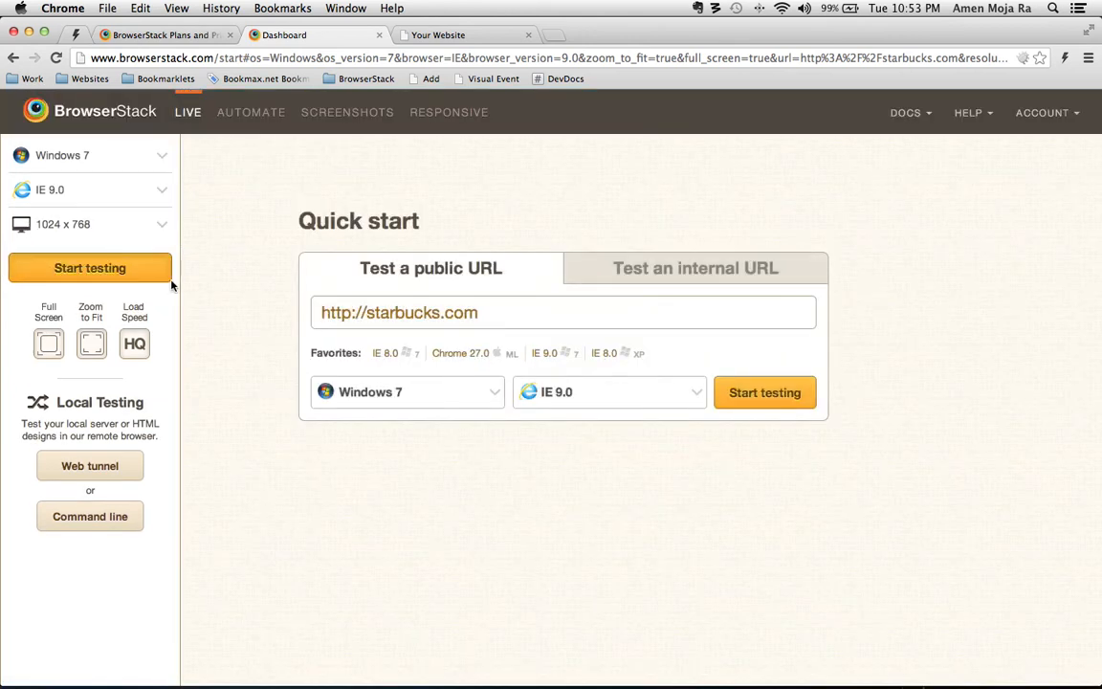
Choose 'Test an internal URL', check the local Apache site on localhost, and return to Dashboard
left_click(696, 268)
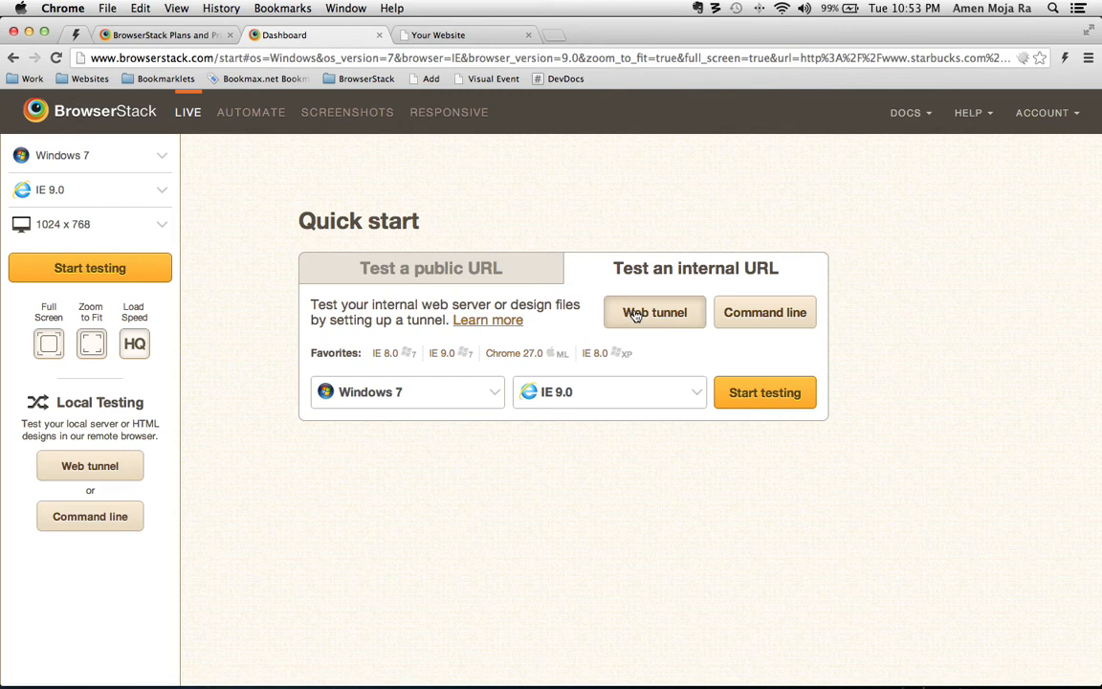
mouse_move(754, 321)
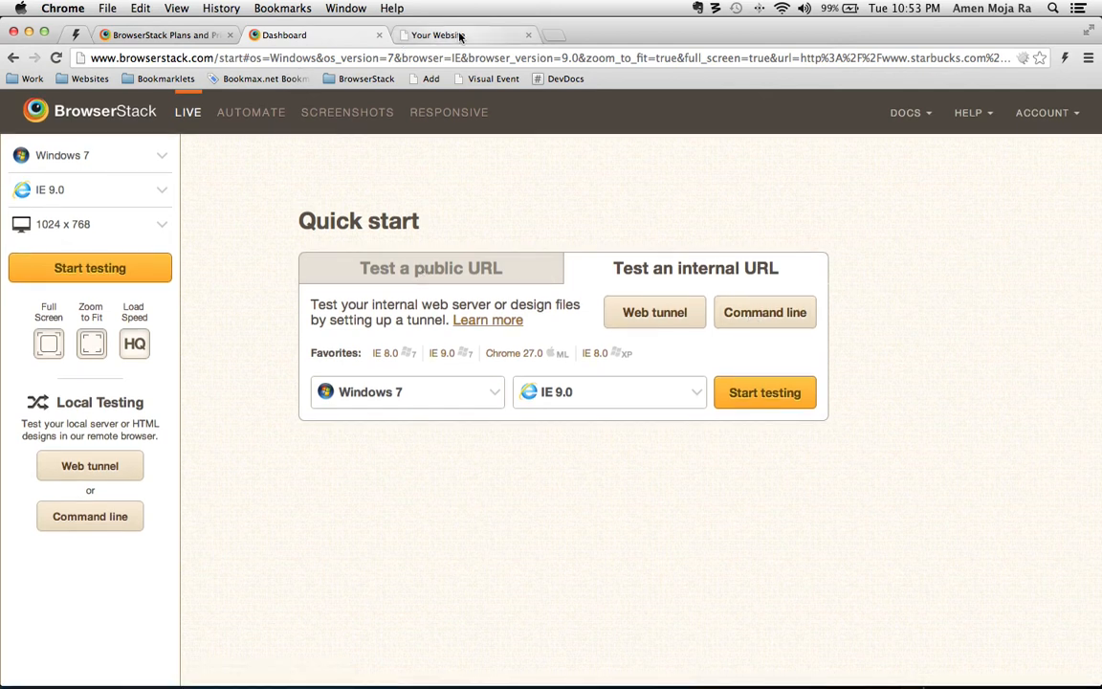
left_click(450, 34)
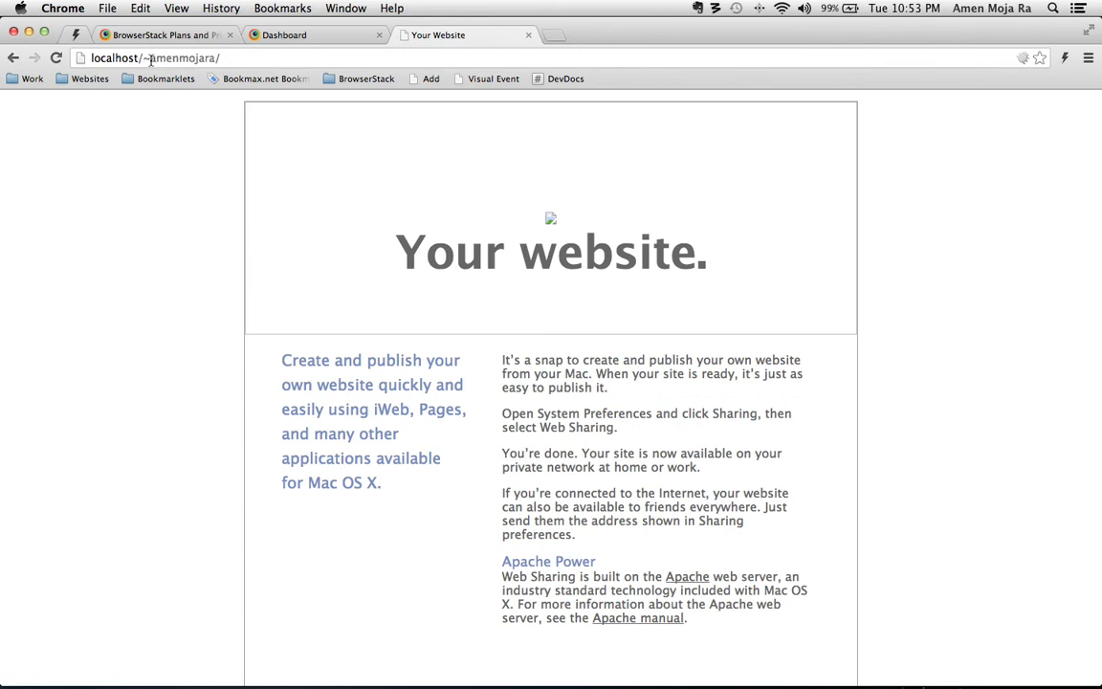
double_click(171, 57)
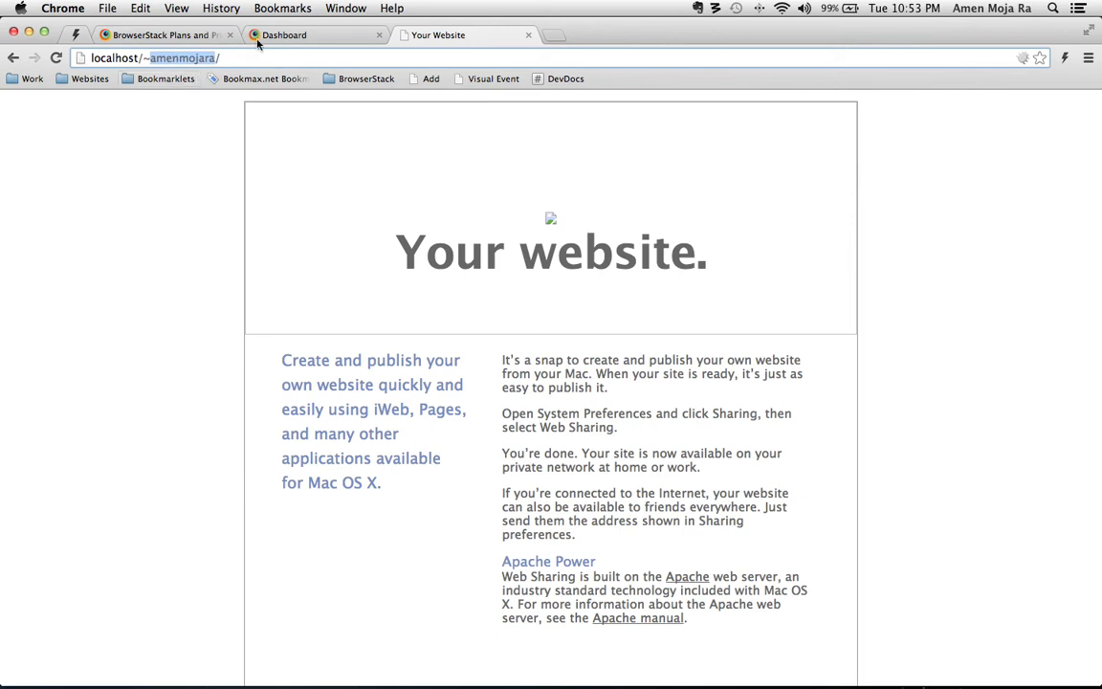
left_click(309, 35)
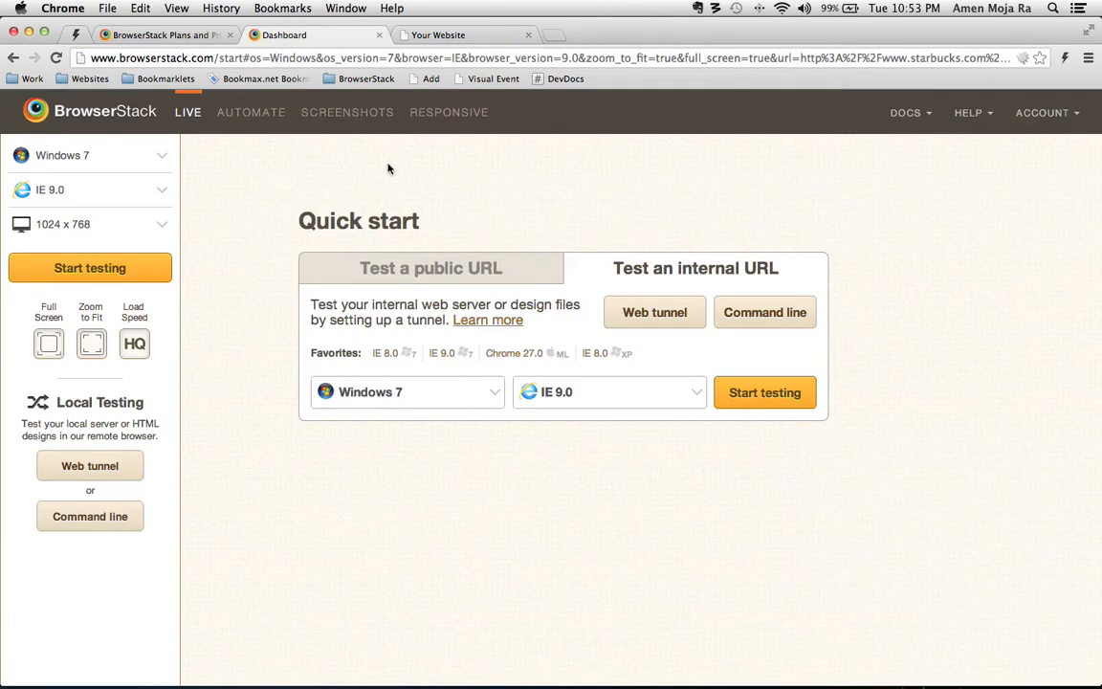
Download BrowserStackTunnel.jar from the Command Line Tunnel instructions and review the internal-server steps
left_click(766, 392)
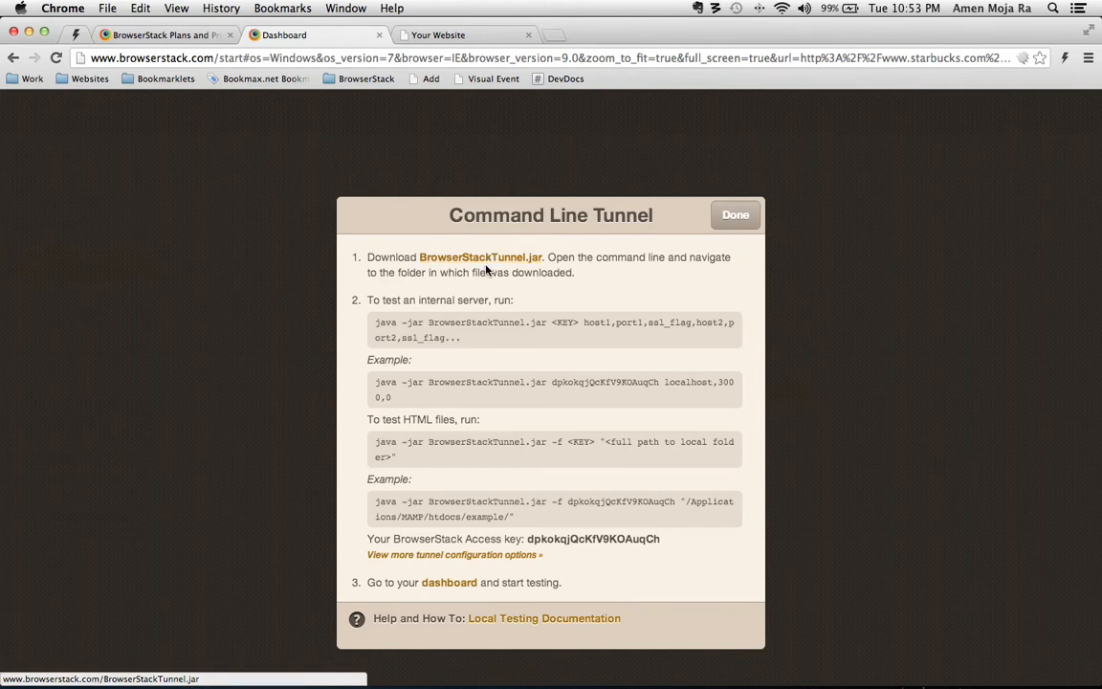
mouse_move(488, 264)
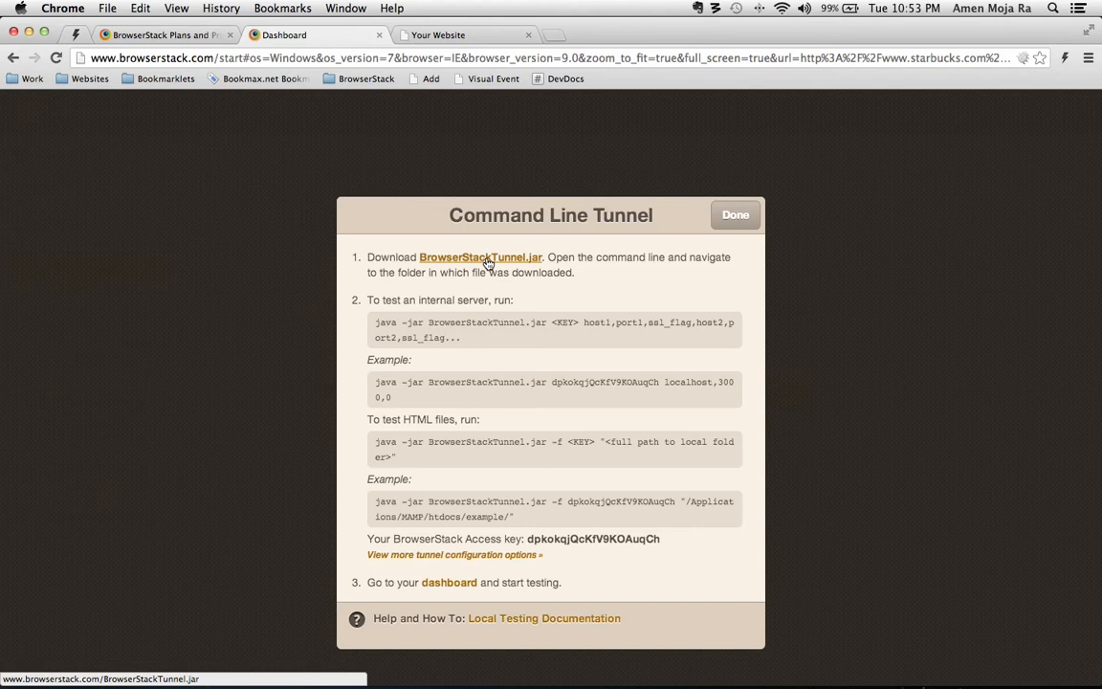
left_click(479, 256)
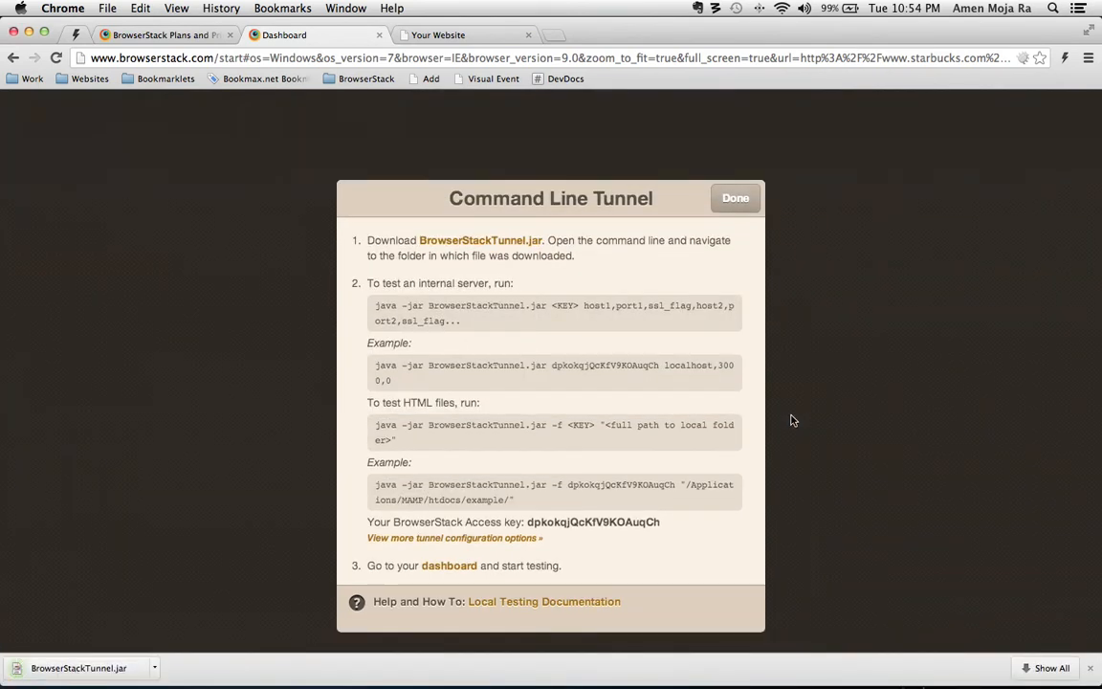
mouse_move(486, 345)
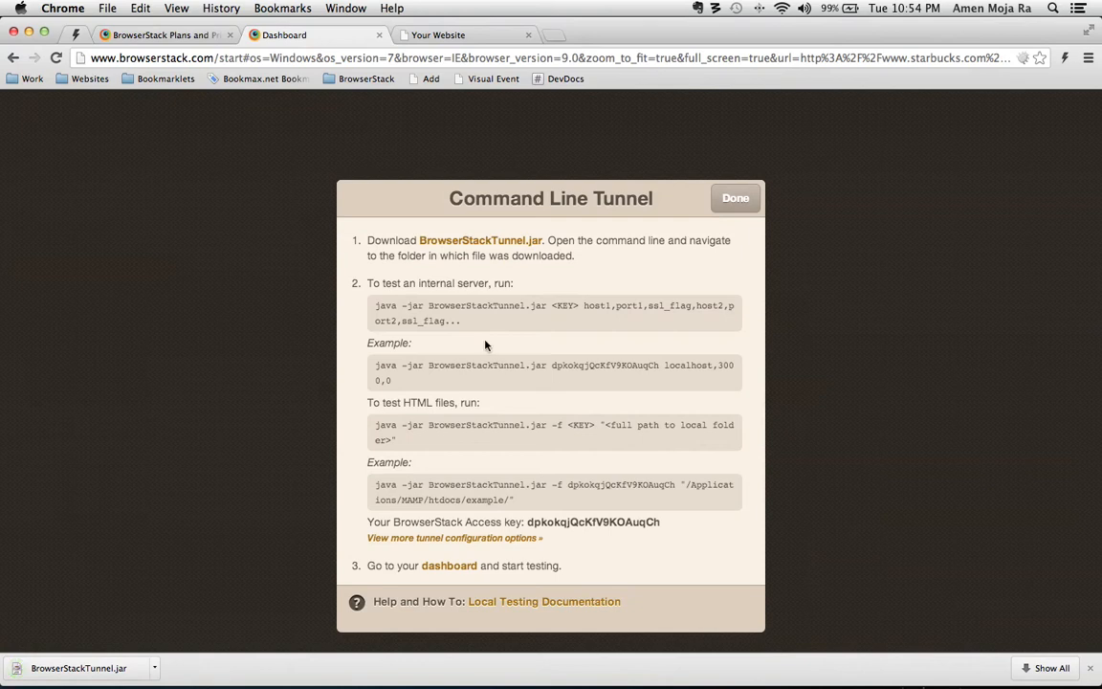
mouse_move(540, 335)
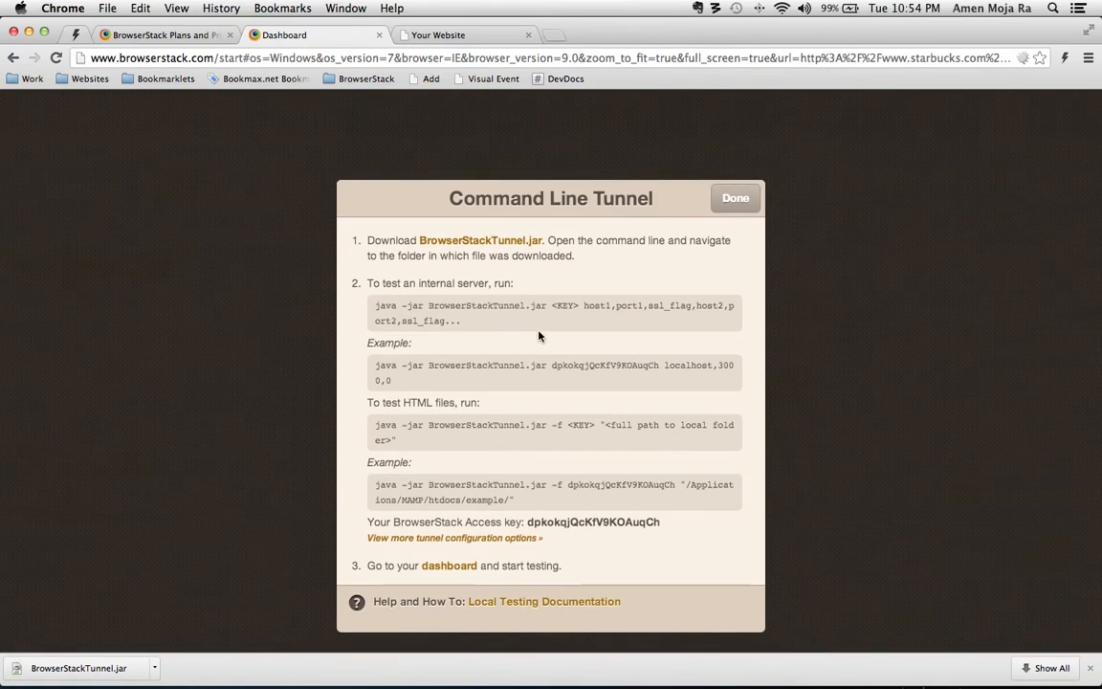
mouse_move(499, 340)
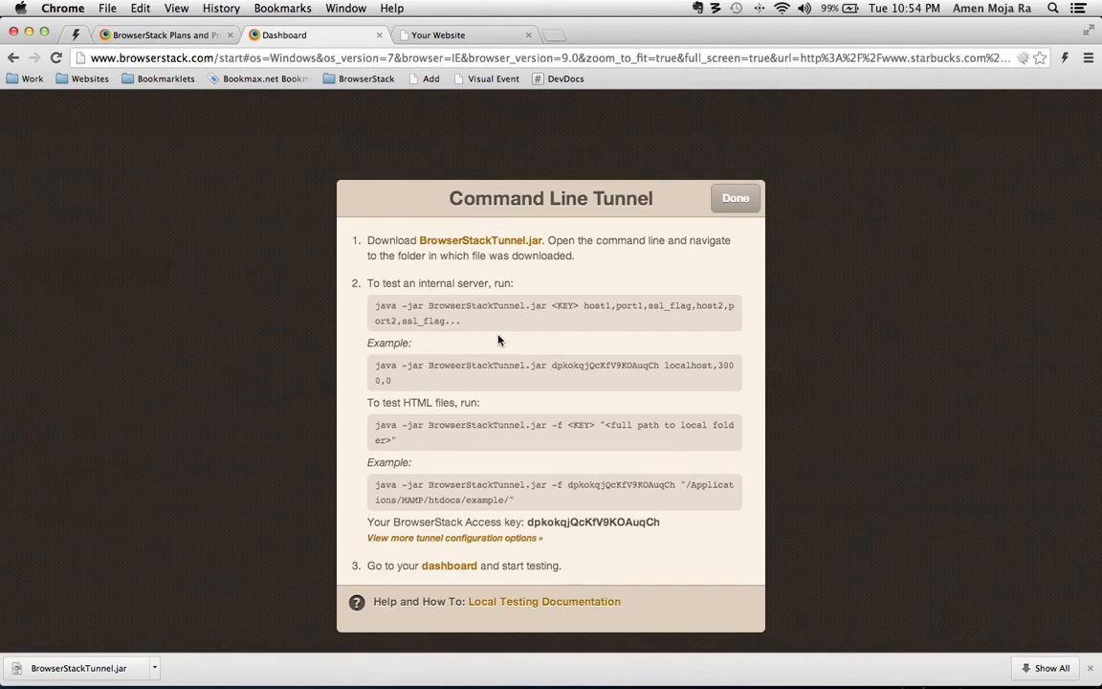
mouse_move(599, 380)
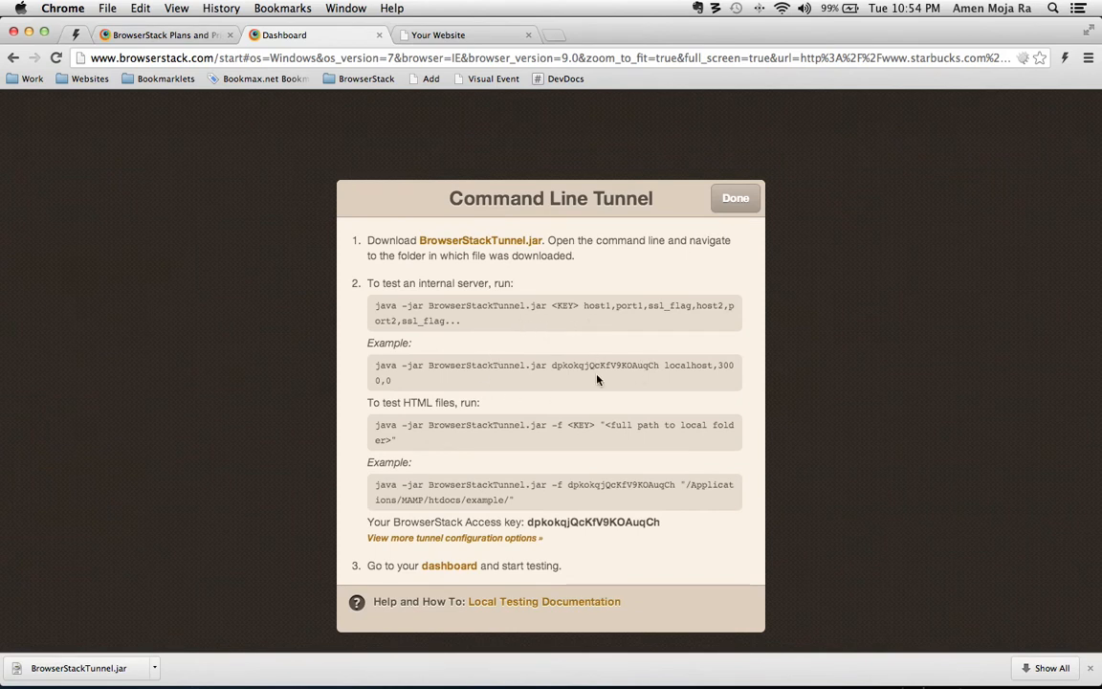
left_click_drag(367, 241, 393, 380)
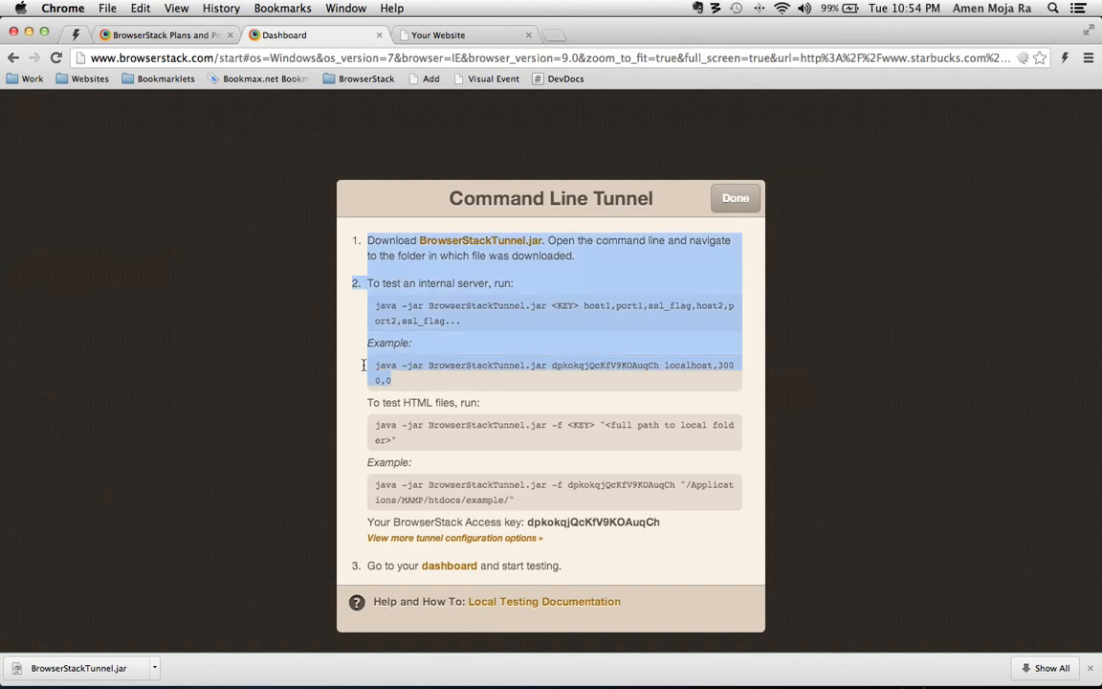
left_click(398, 381)
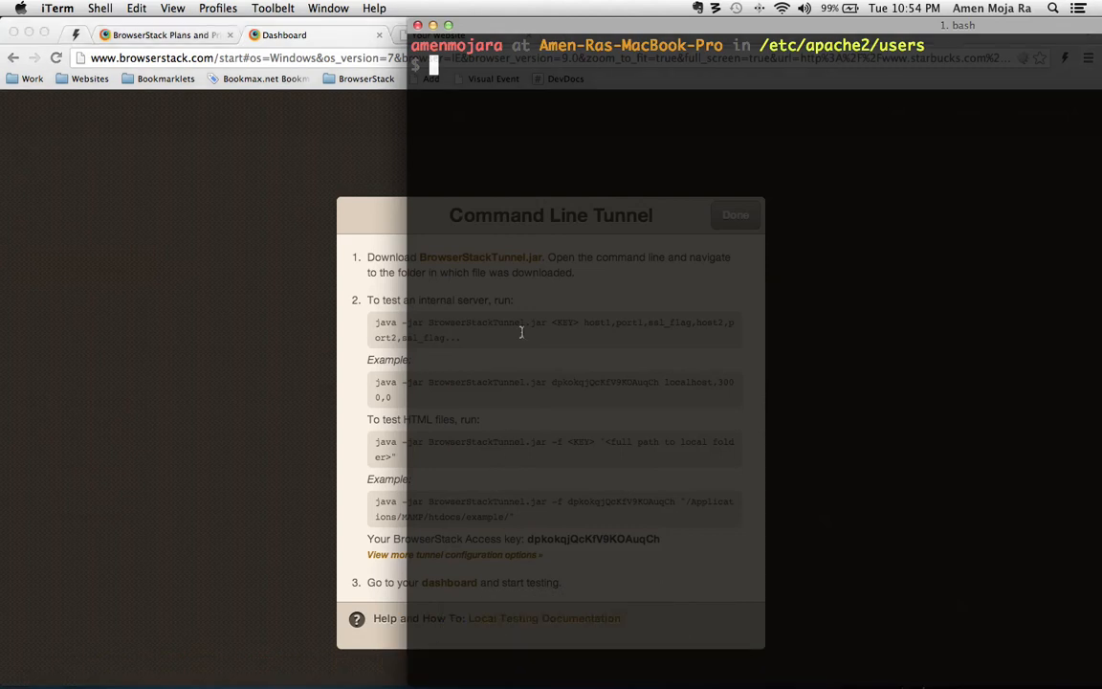
Open .bash_profile in nano with the nprofile alias and find the stack alias
type("no")
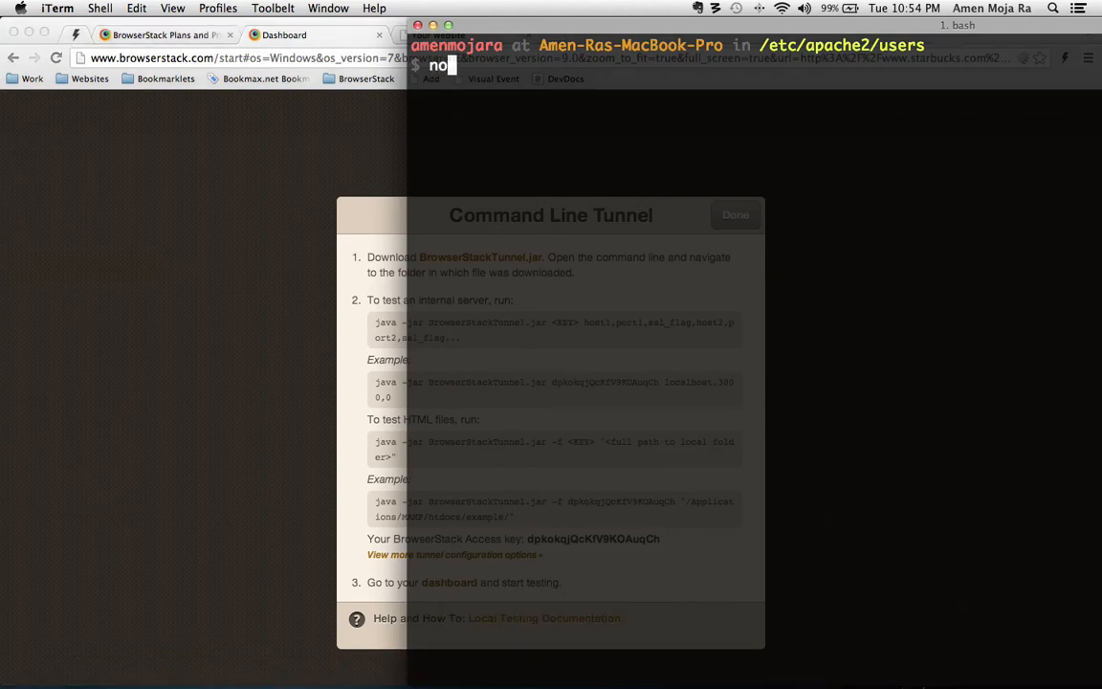
type("profile")
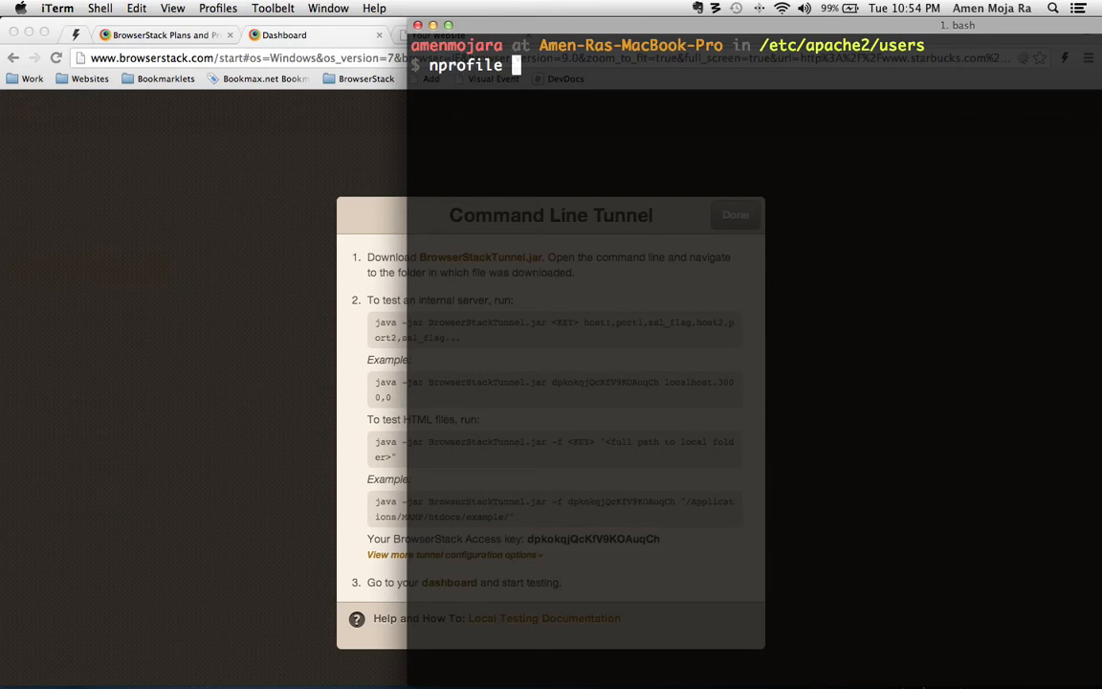
key("Return")
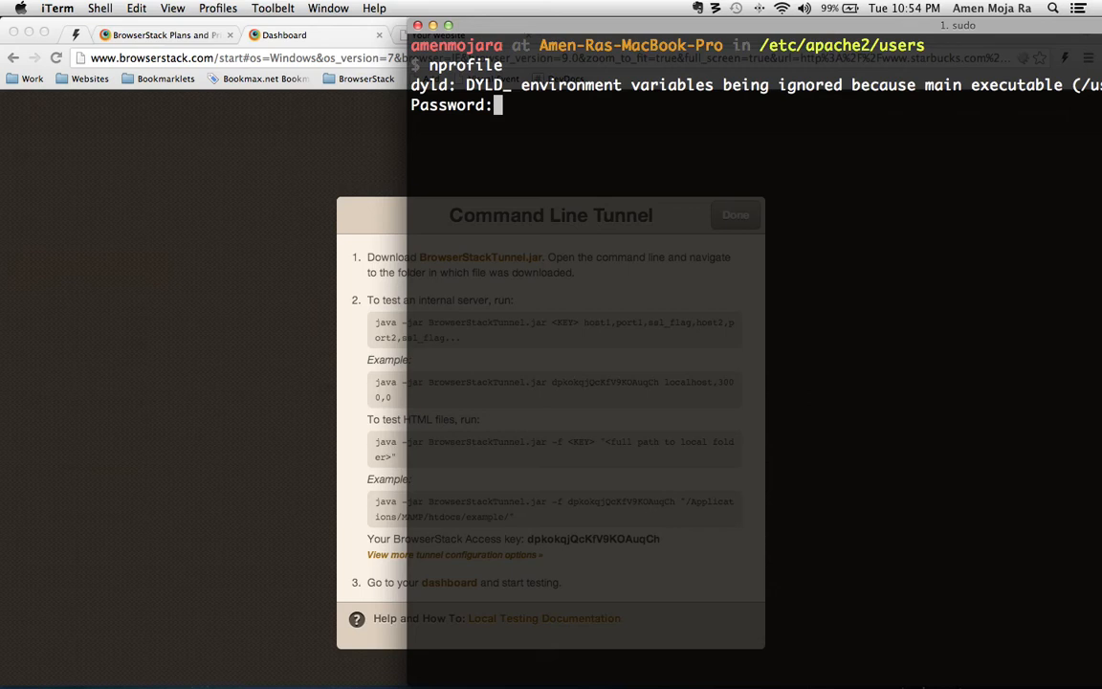
key("Enter")
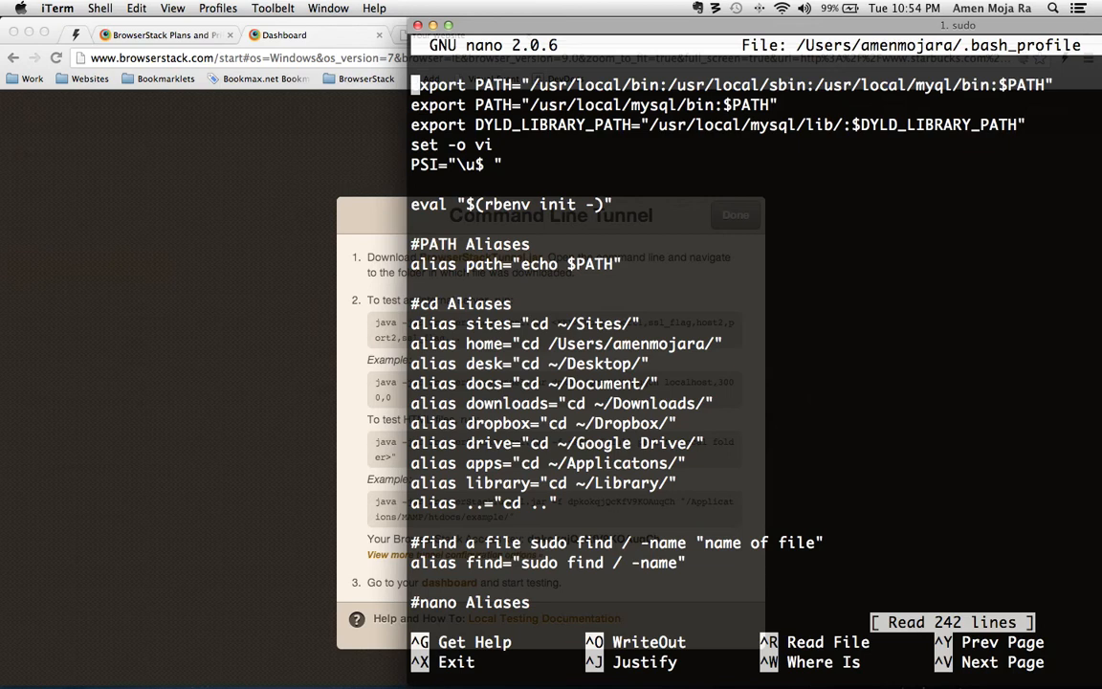
scroll("down", 3)
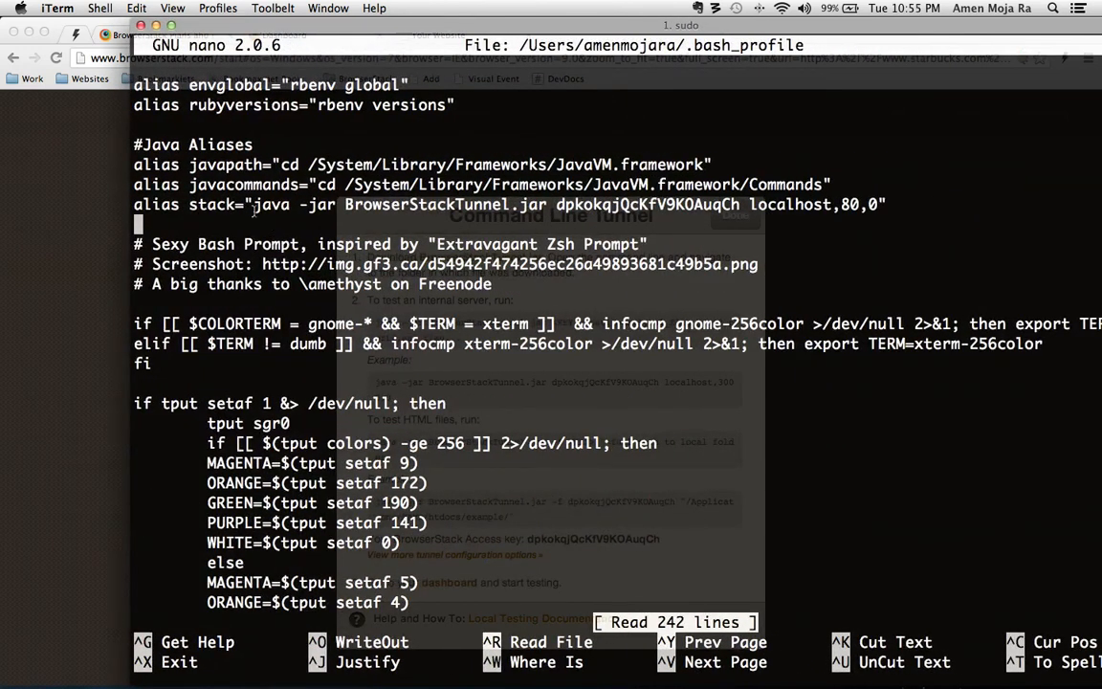
double_click(271, 204)
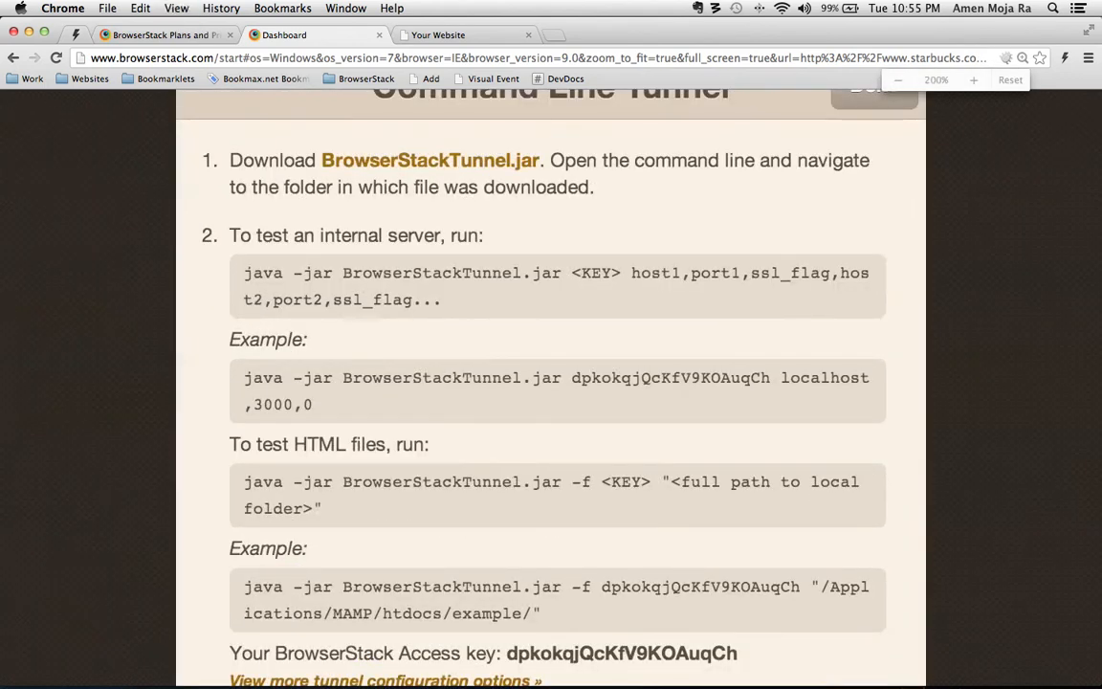
Select the access key in the enlarged internal-server example command
scroll("down", 3)
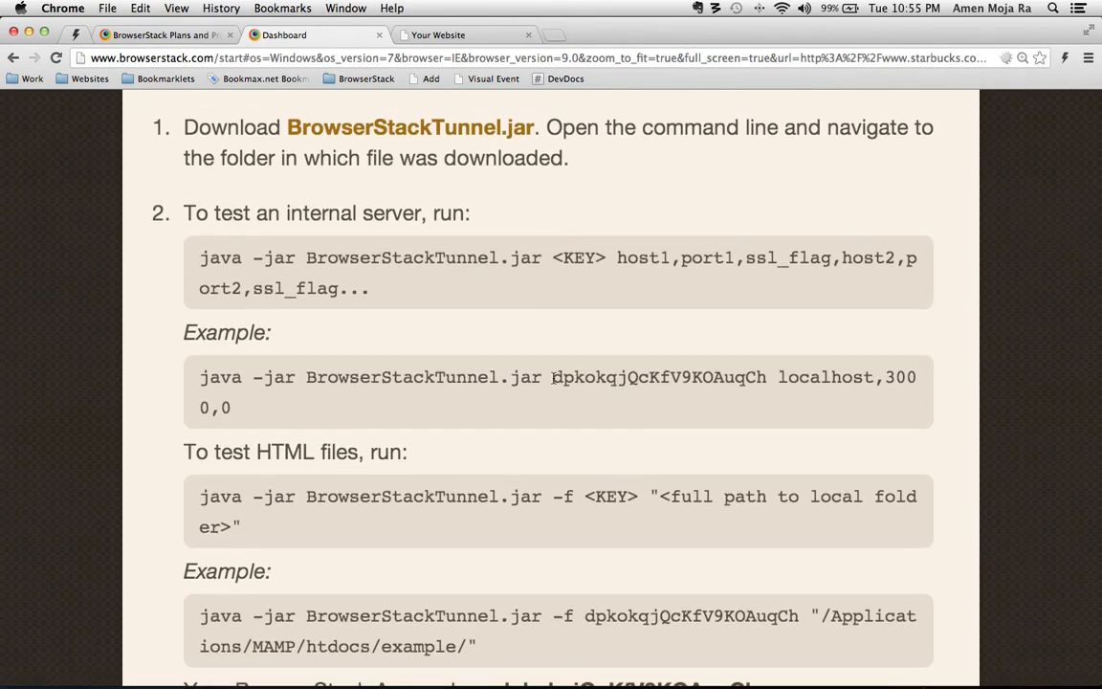
double_click(658, 377)
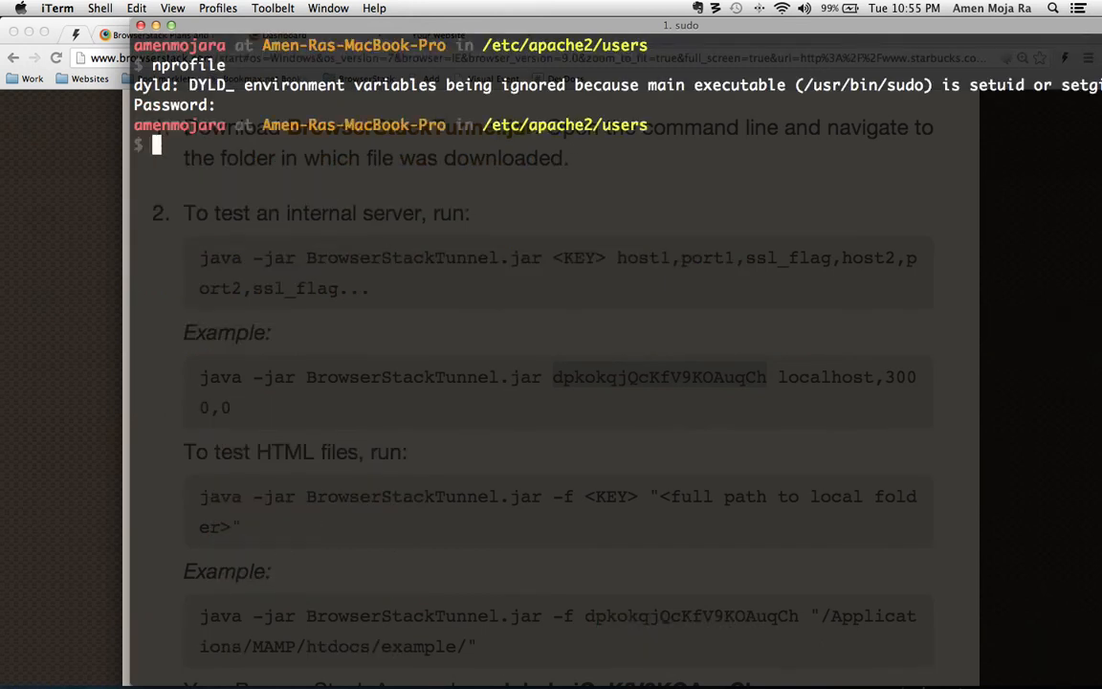
Run the stack alias, which can't find BrowserStackTunnel.jar, then enter the sourcebash reload command
type("st")
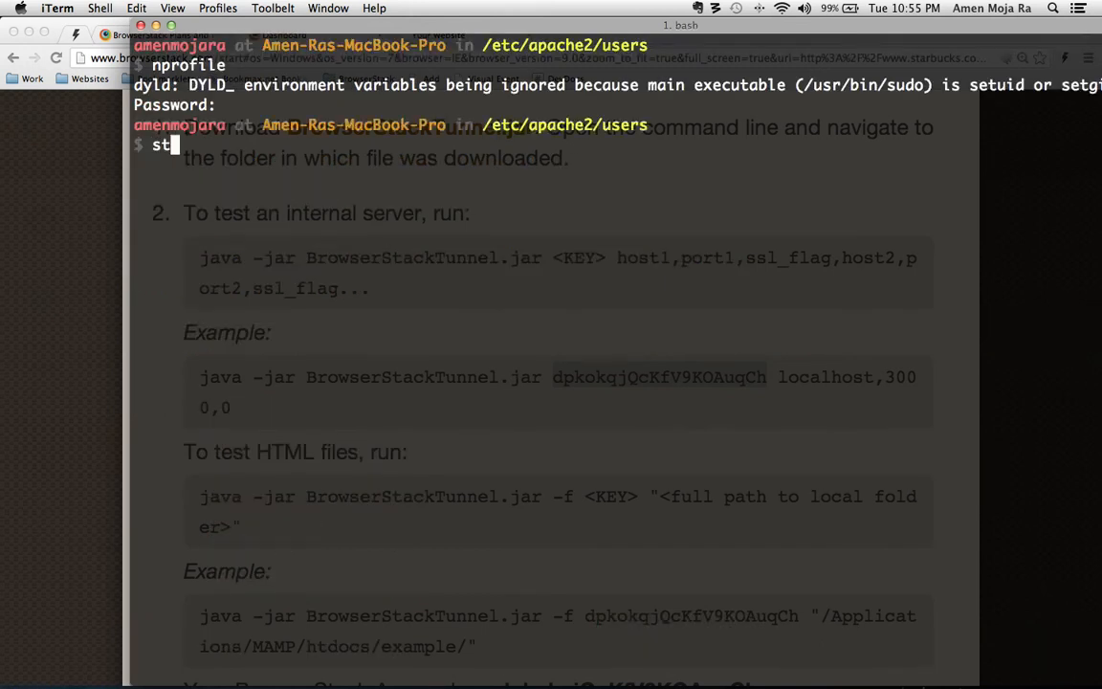
type("ack")
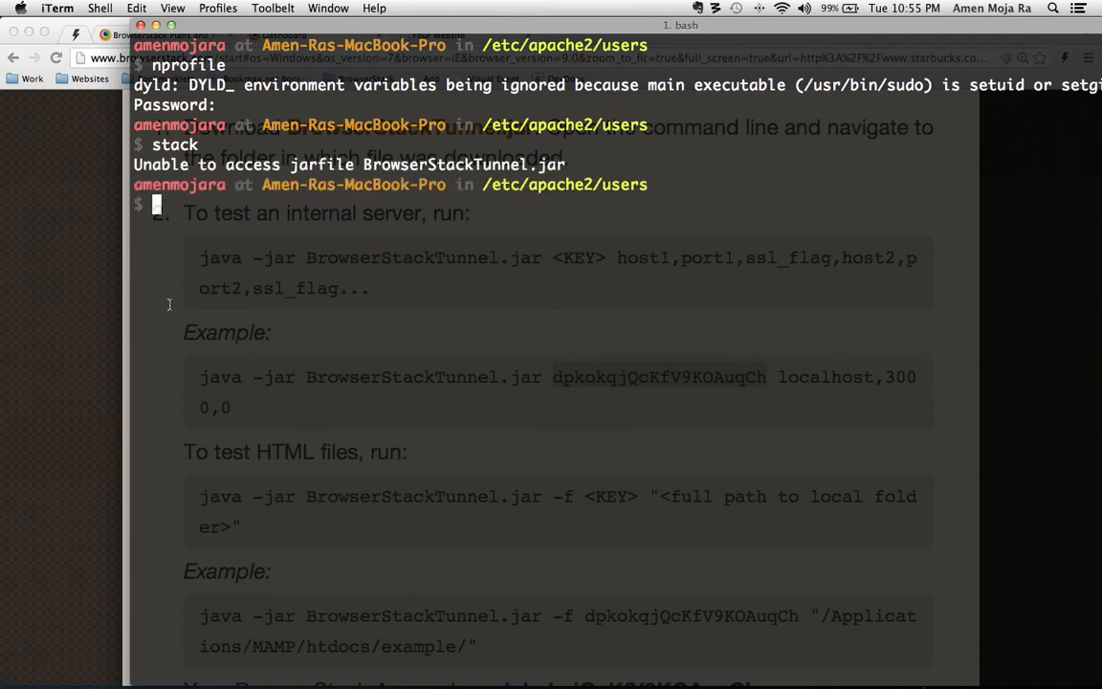
type("soru")
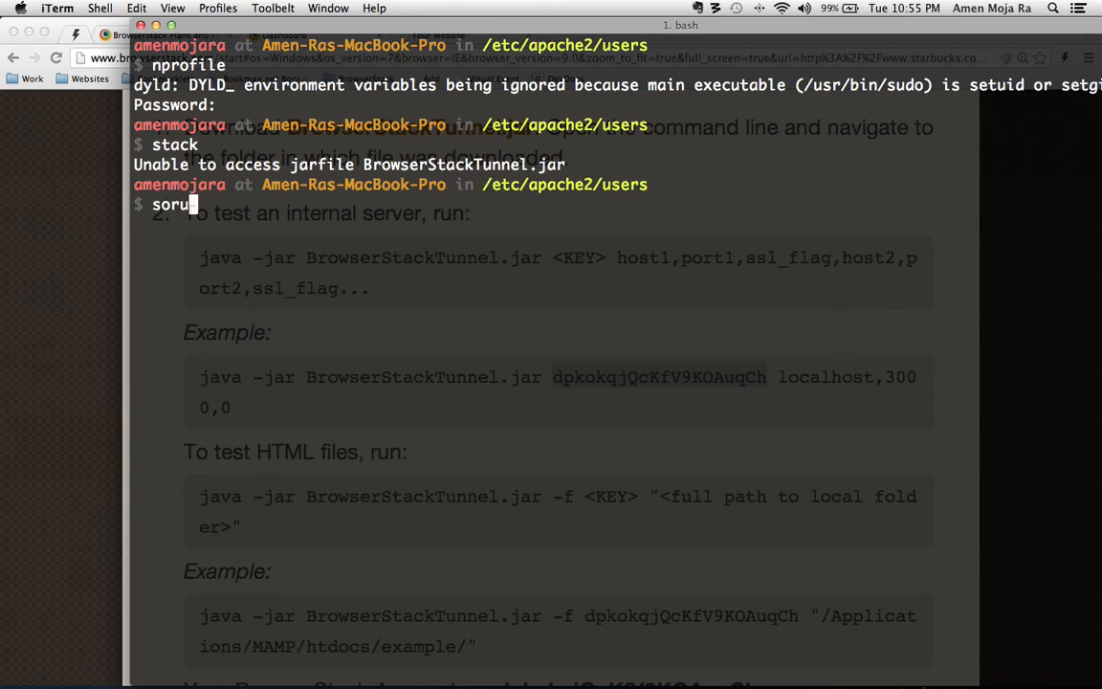
type("cebash")
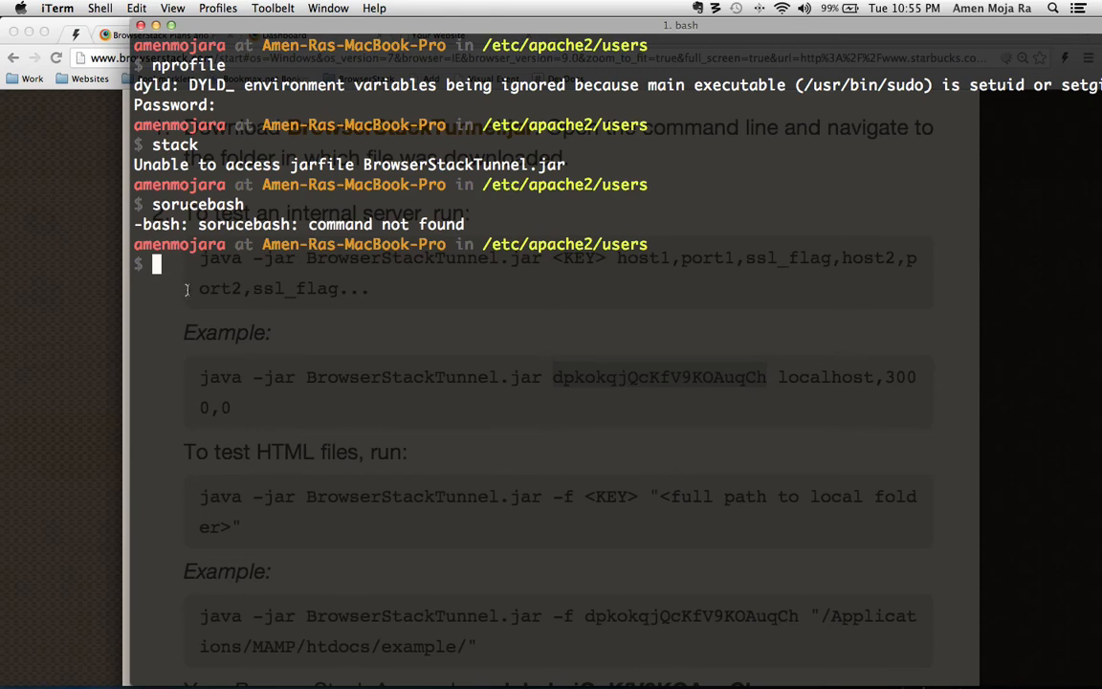
type("so")
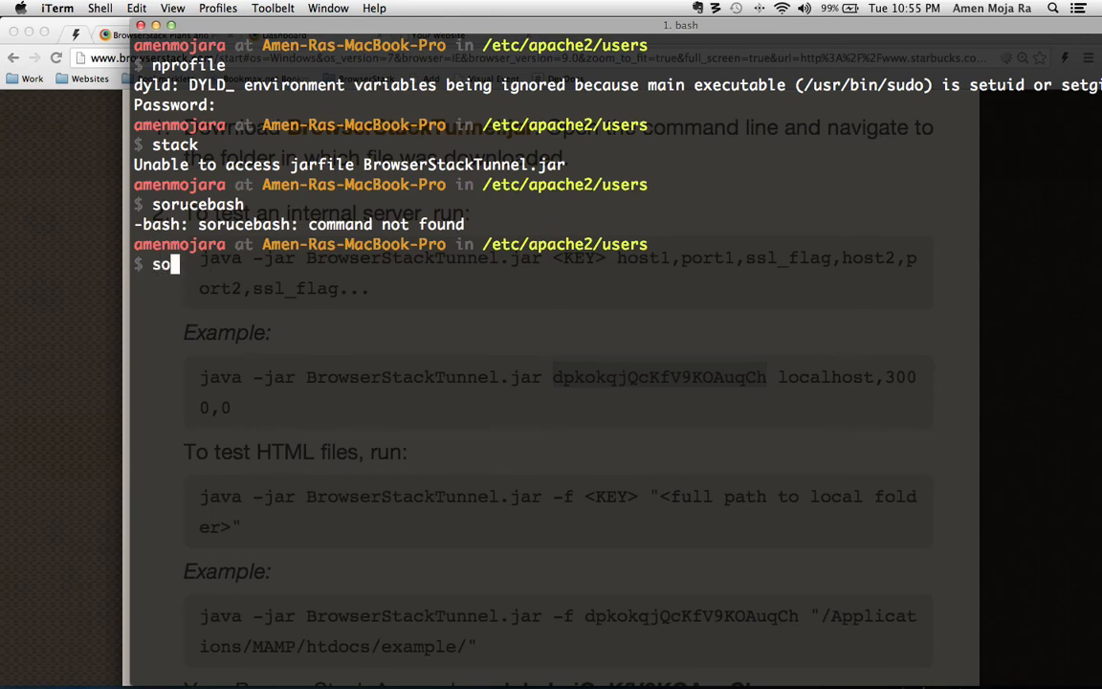
type("urceb")
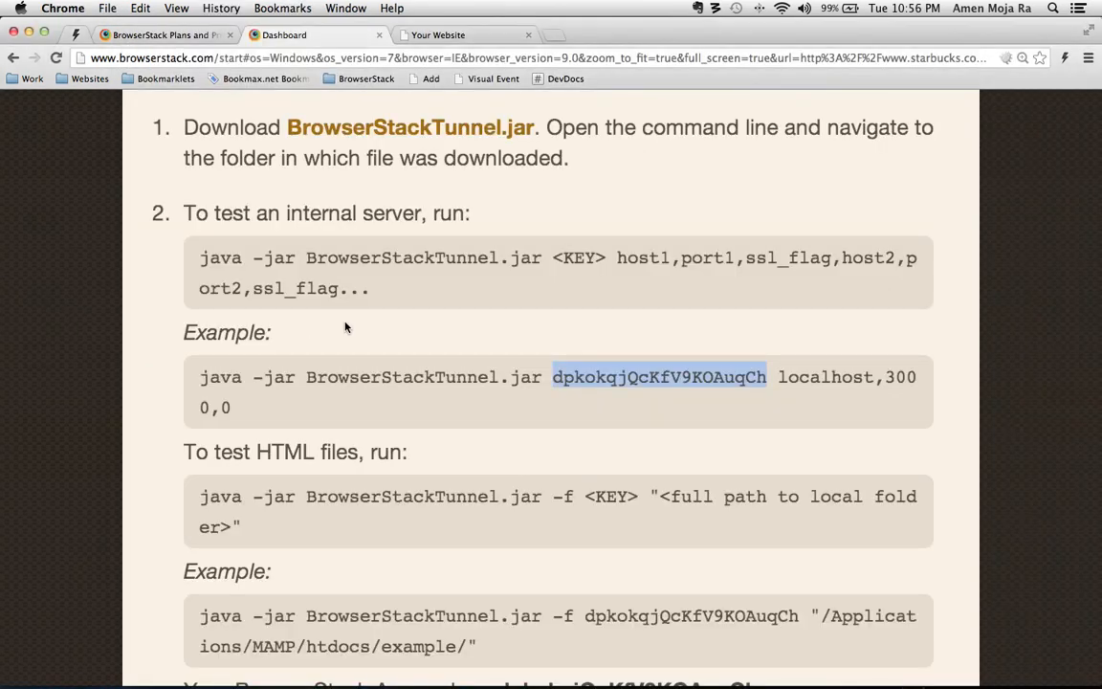
mouse_move(254, 408)
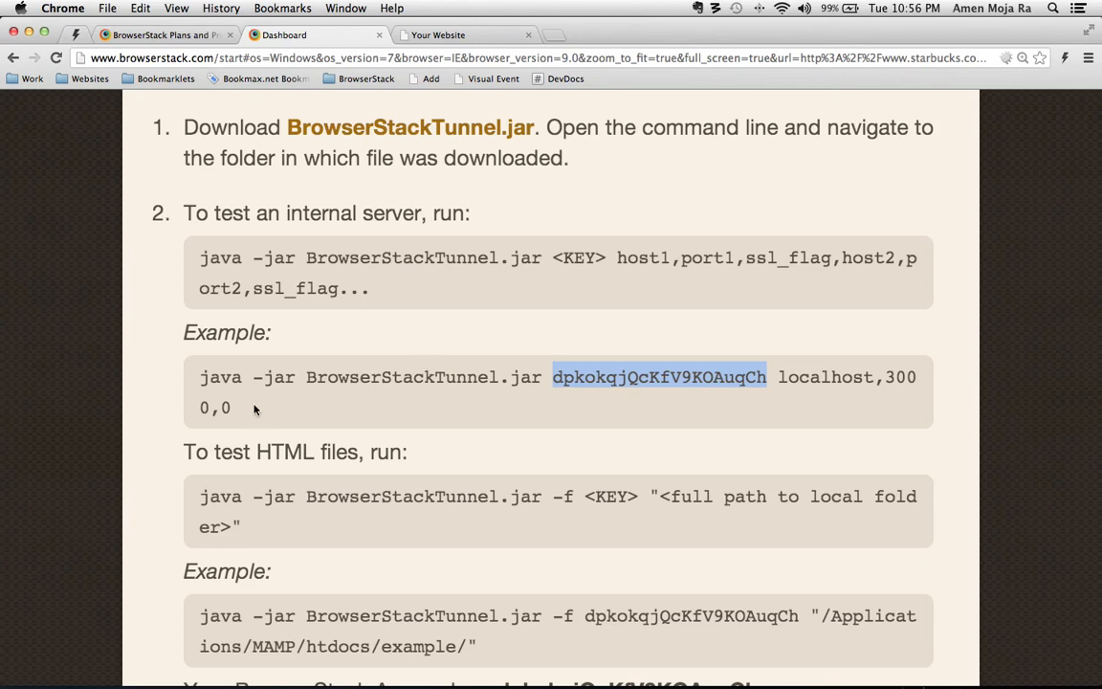
mouse_move(194, 376)
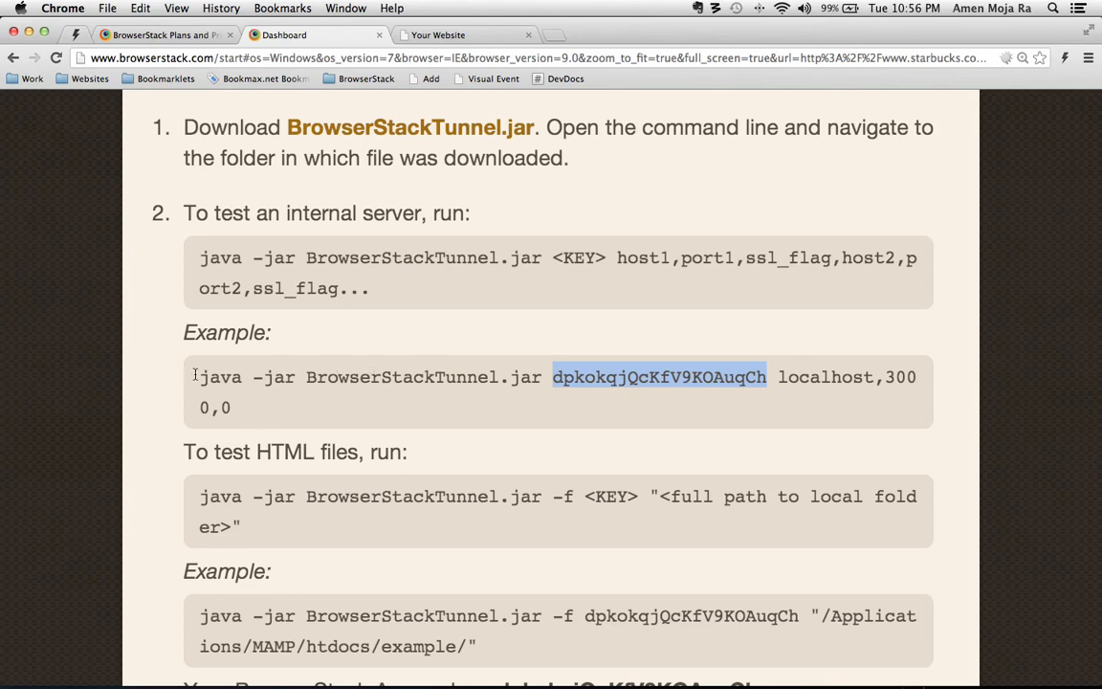
key("f3")
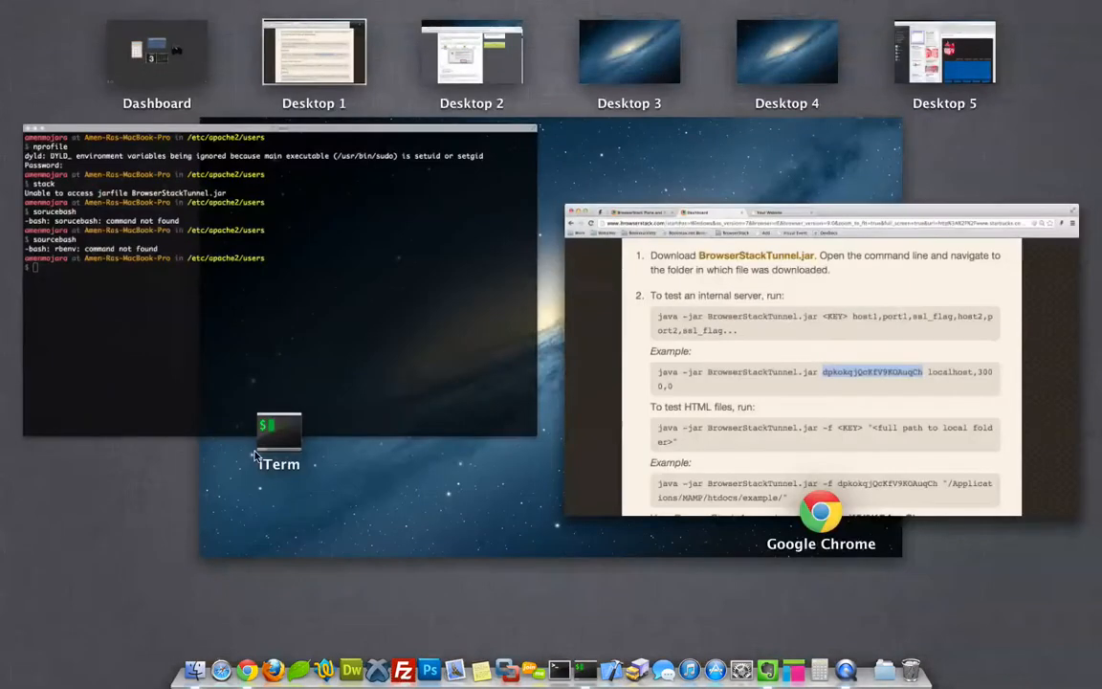
Copy the stack alias's tunnel command and run 'java -jar BrowserStackTunnel.jar … localhost,80,0'
left_click(277, 433)
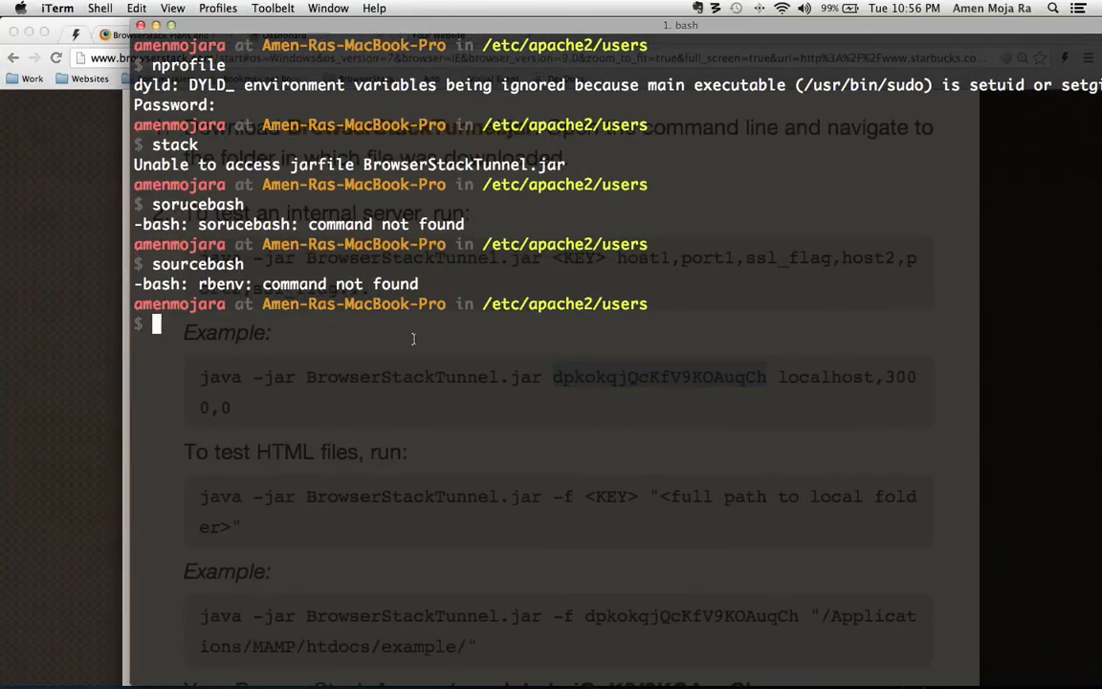
type("sorucebash")
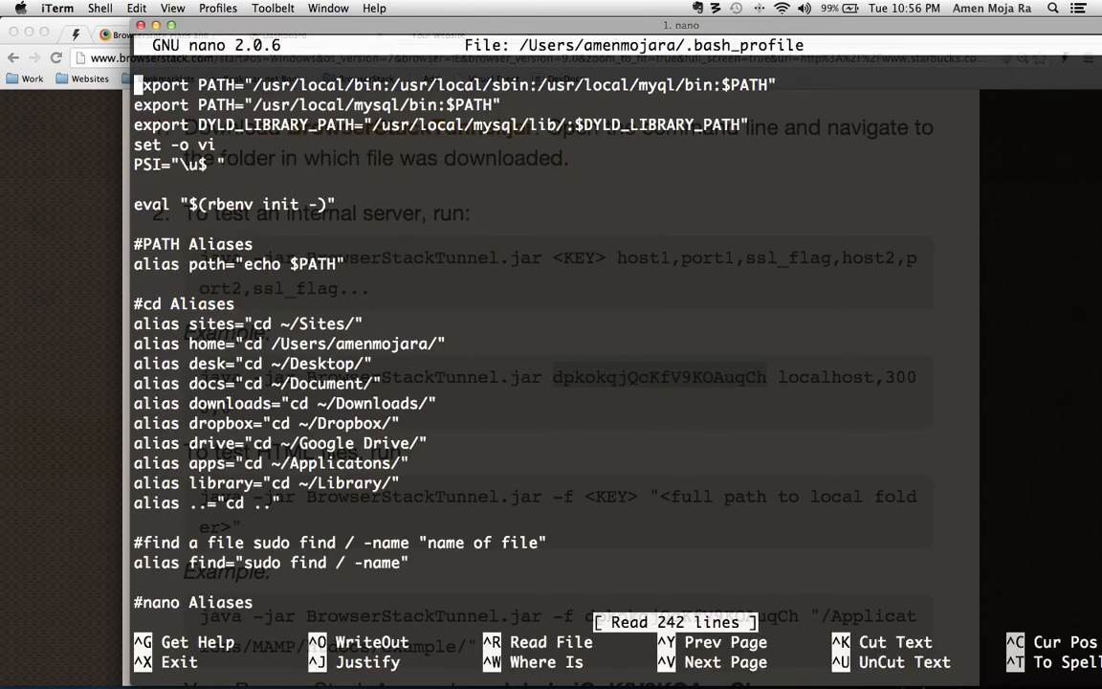
scroll("down", 3)
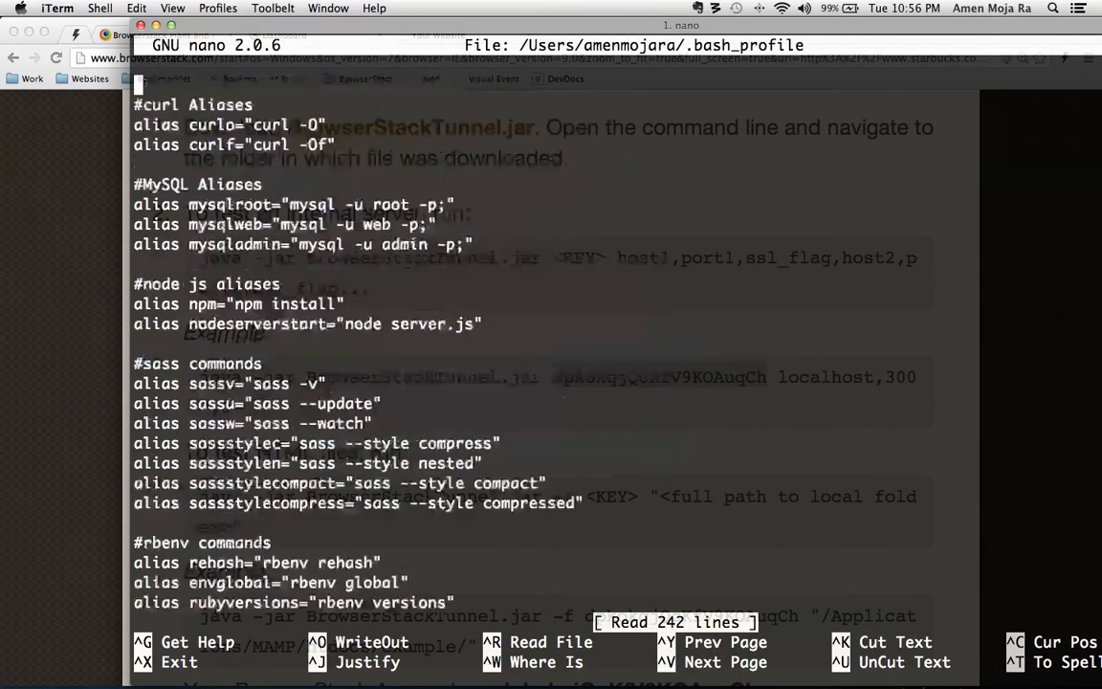
scroll("down", 3)
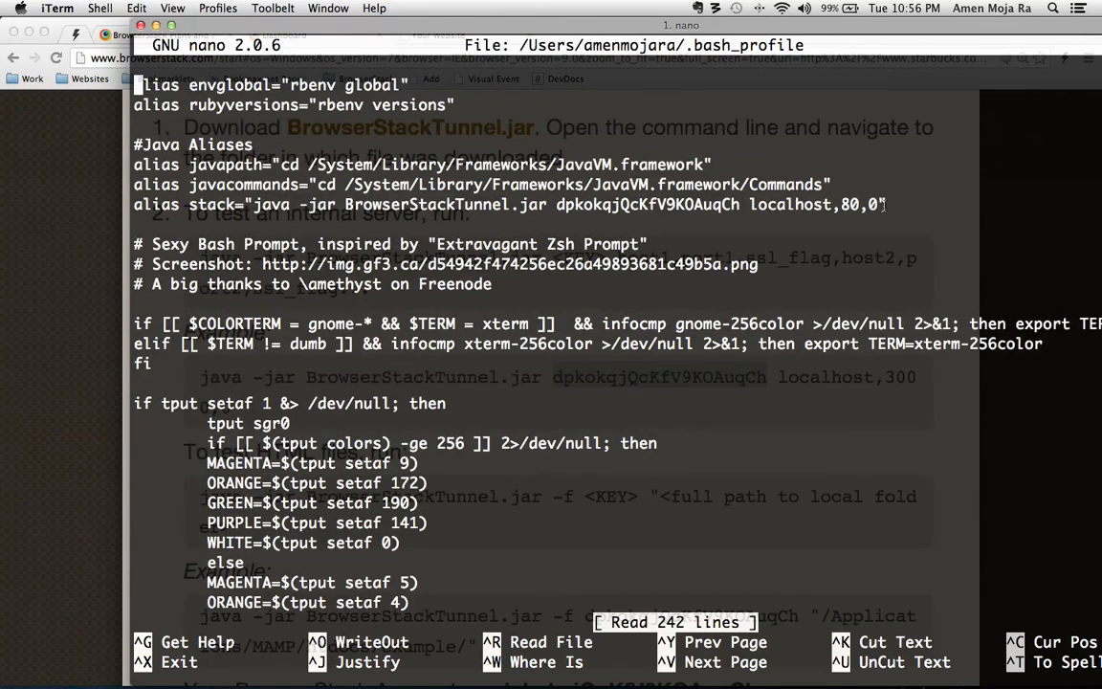
left_click_drag(483, 204, 871, 204)
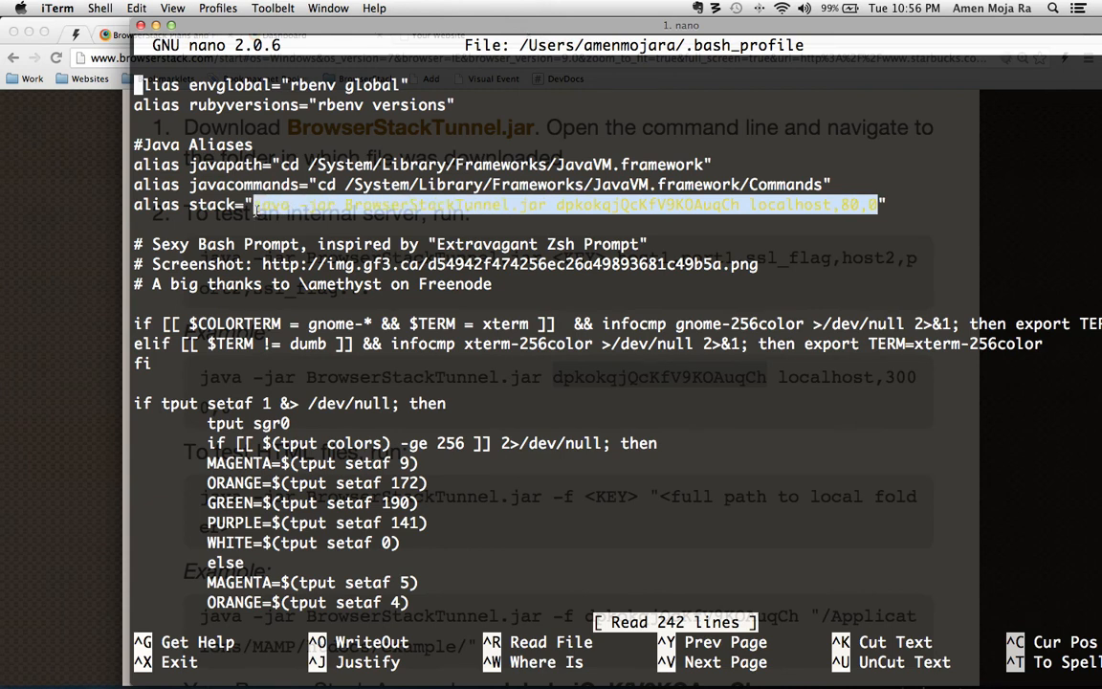
mouse_move(301, 211)
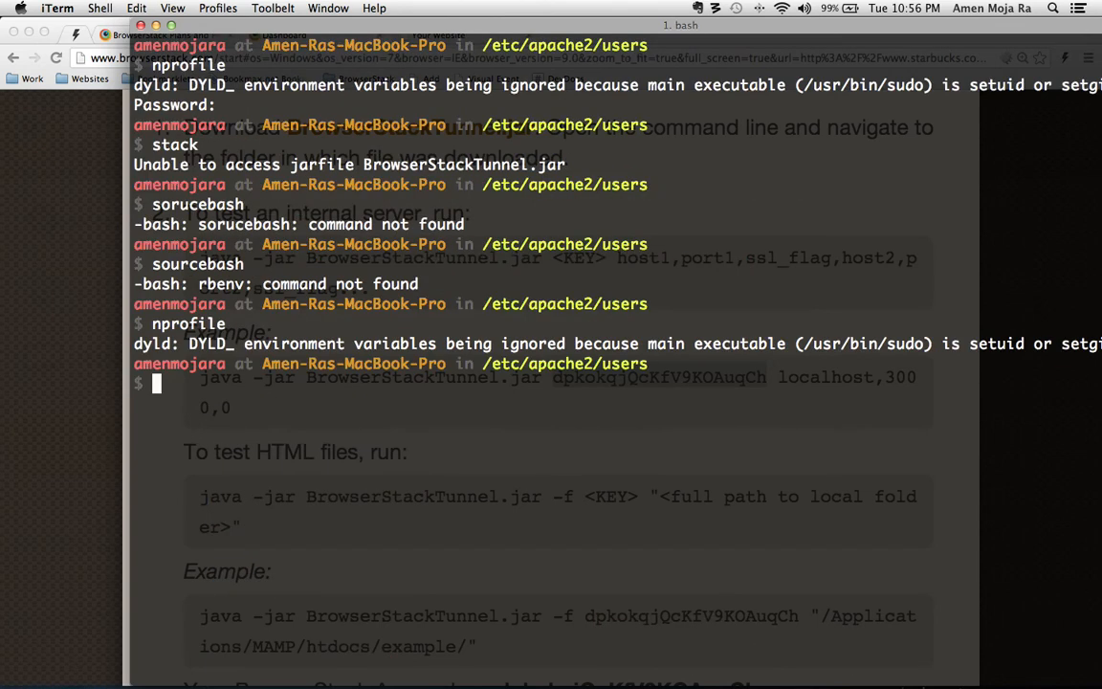
type("java -jar BrowserStackTunnel.jar dpkokqjQcKfV9KOAuqCh localhost,80,0")
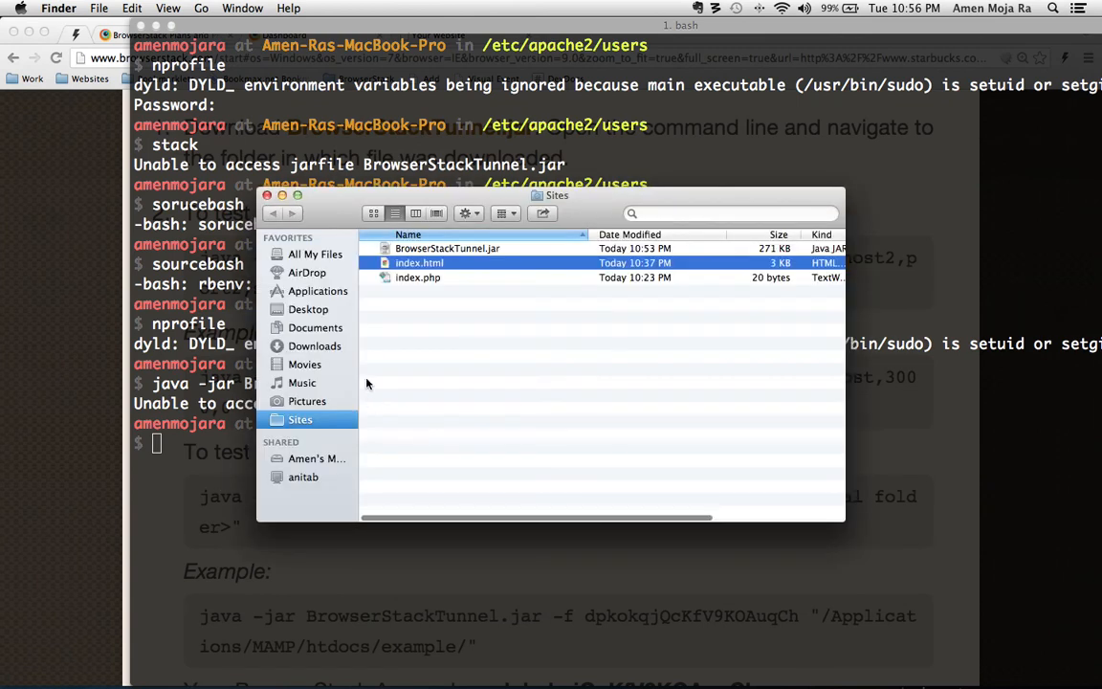
Change to ~/Sites, where BrowserStackTunnel.jar lives, and run stack to create the localhost:80 tunnel
left_click(447, 248)
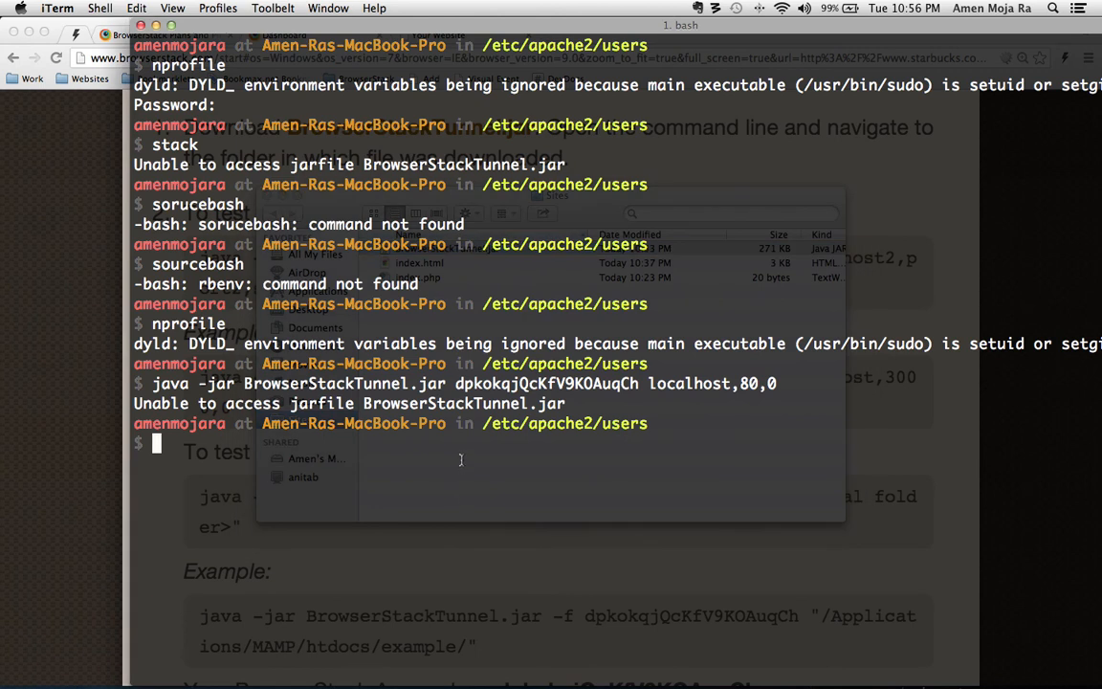
mouse_move(489, 460)
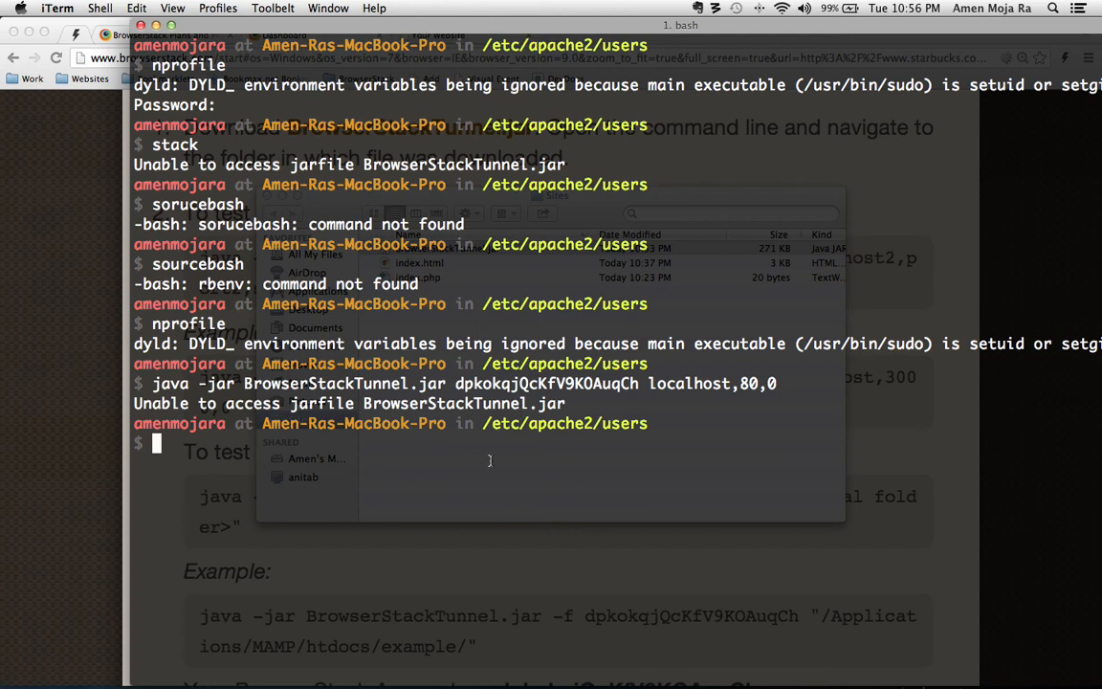
type("cd")
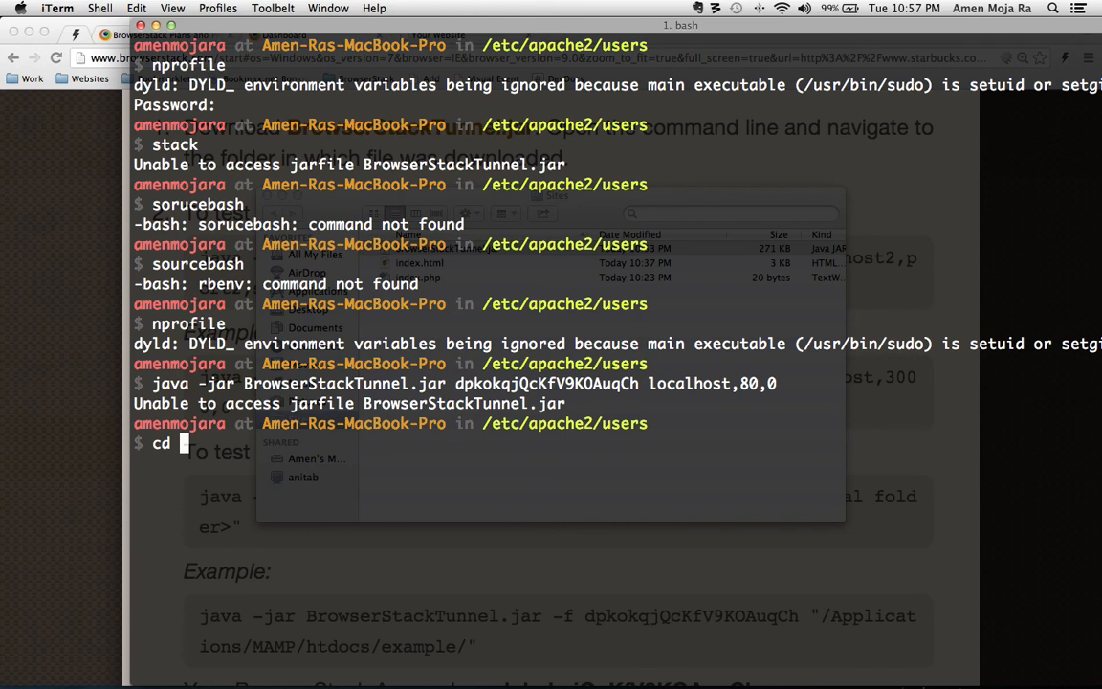
type("~/Si")
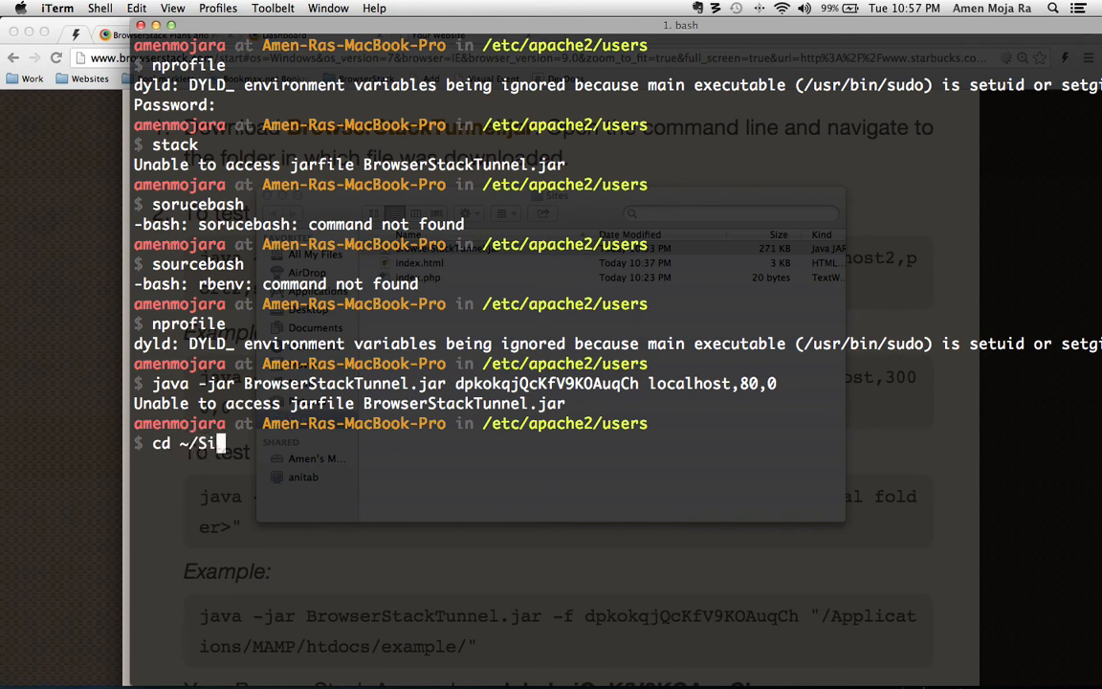
type("tes/")
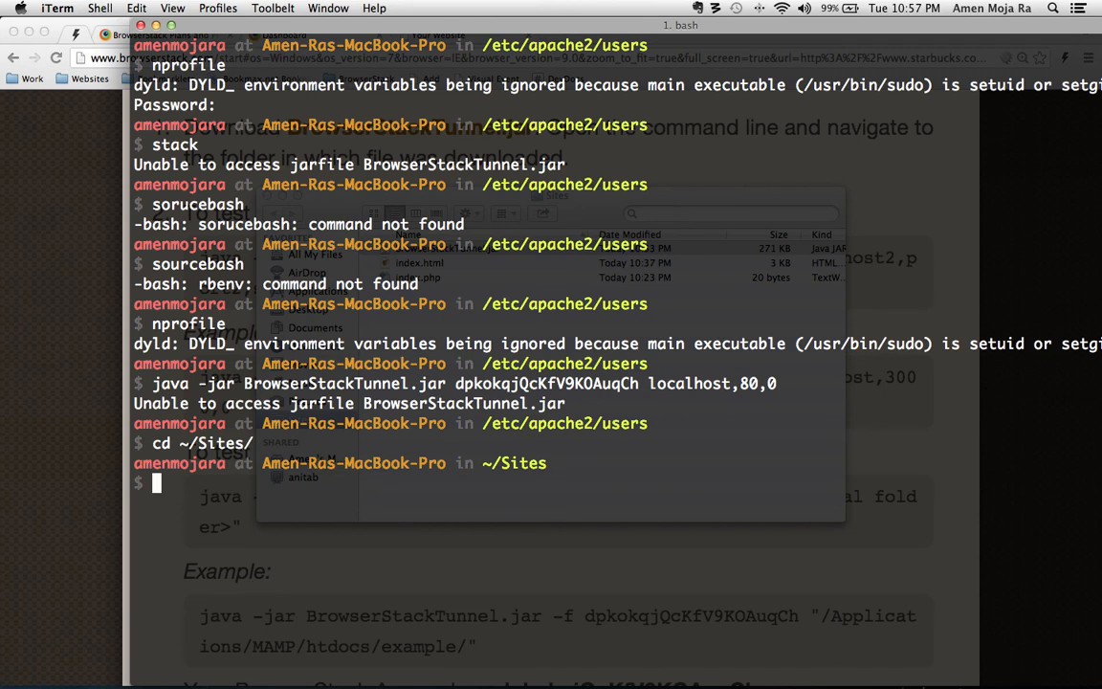
type("stack")
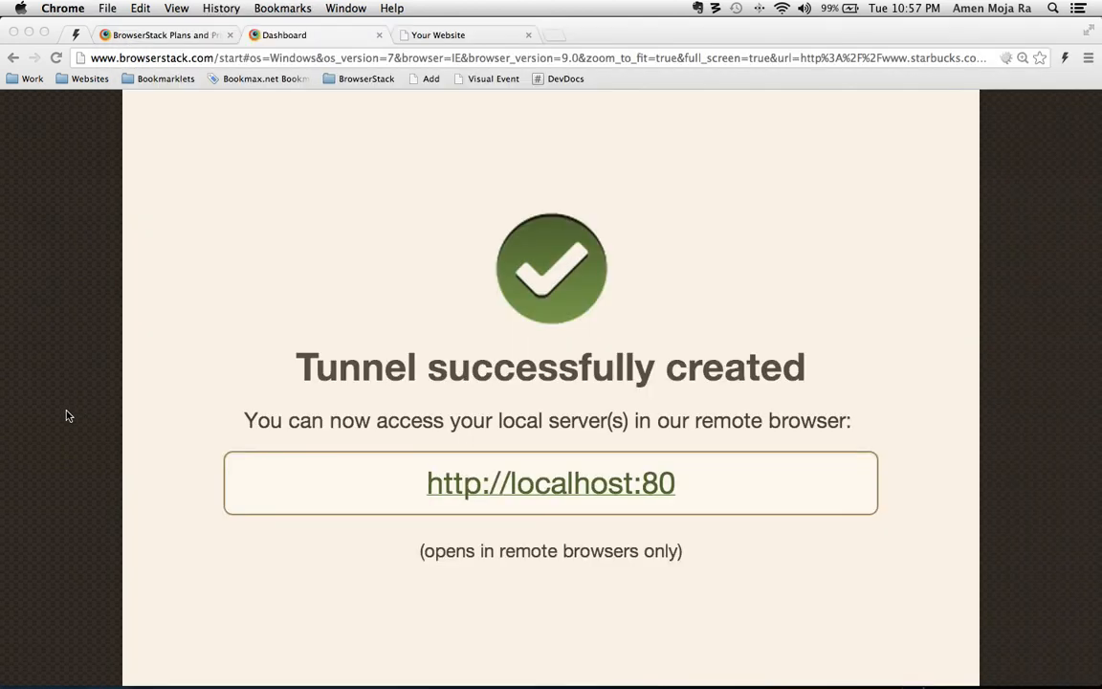
mouse_move(282, 400)
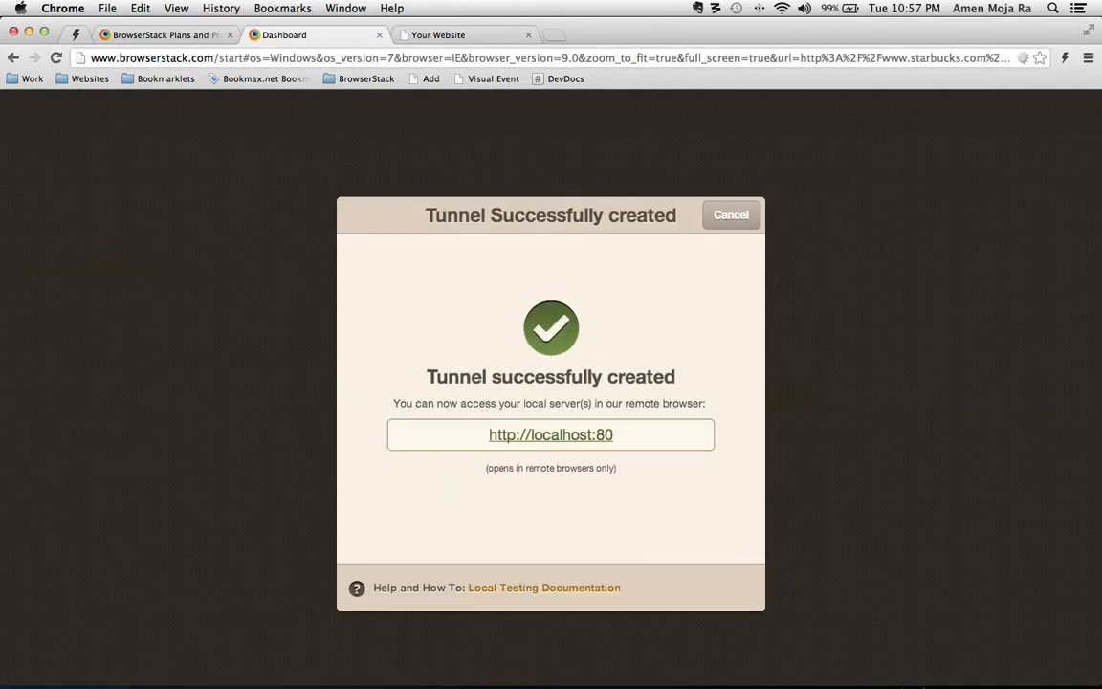
mouse_move(570, 443)
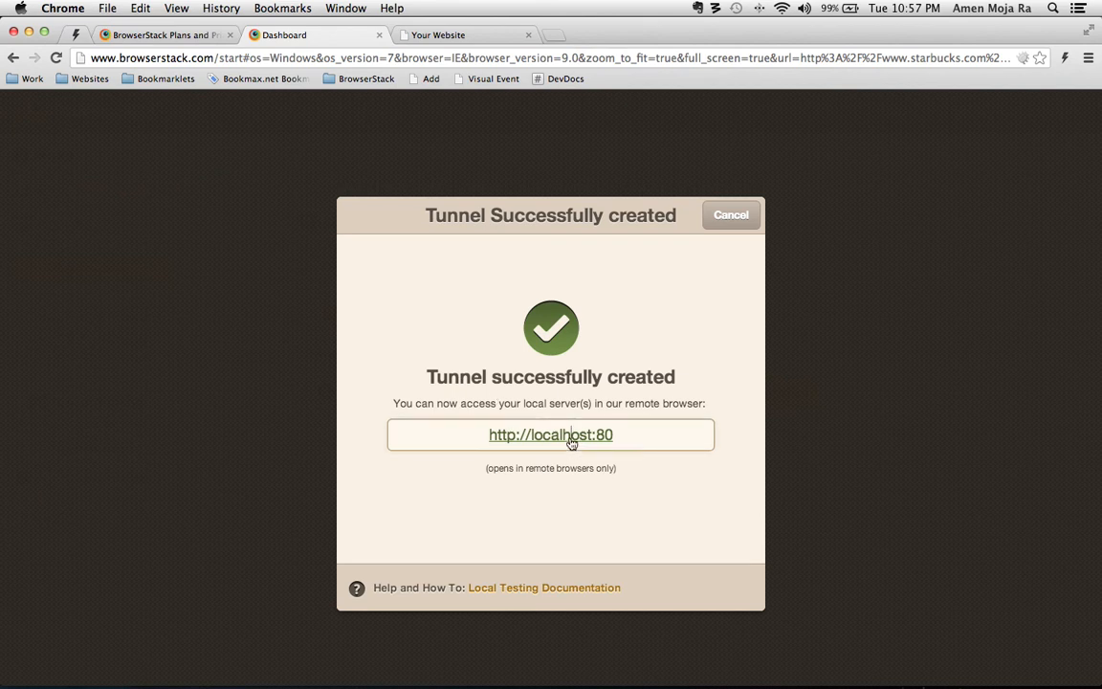
left_click(551, 435)
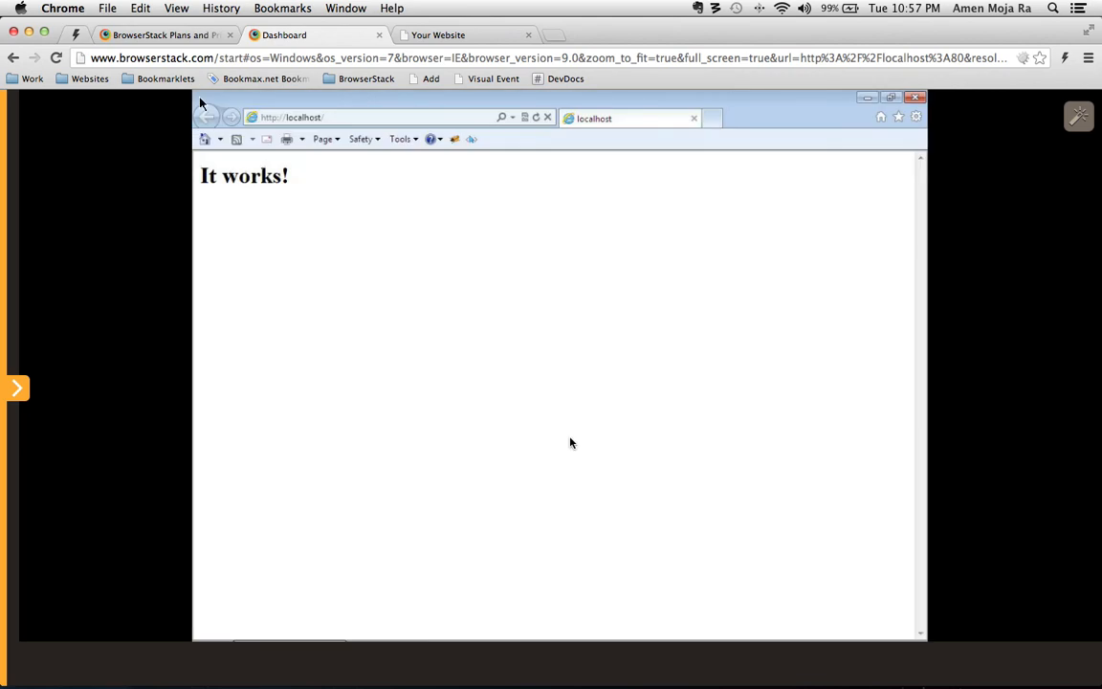
mouse_move(432, 140)
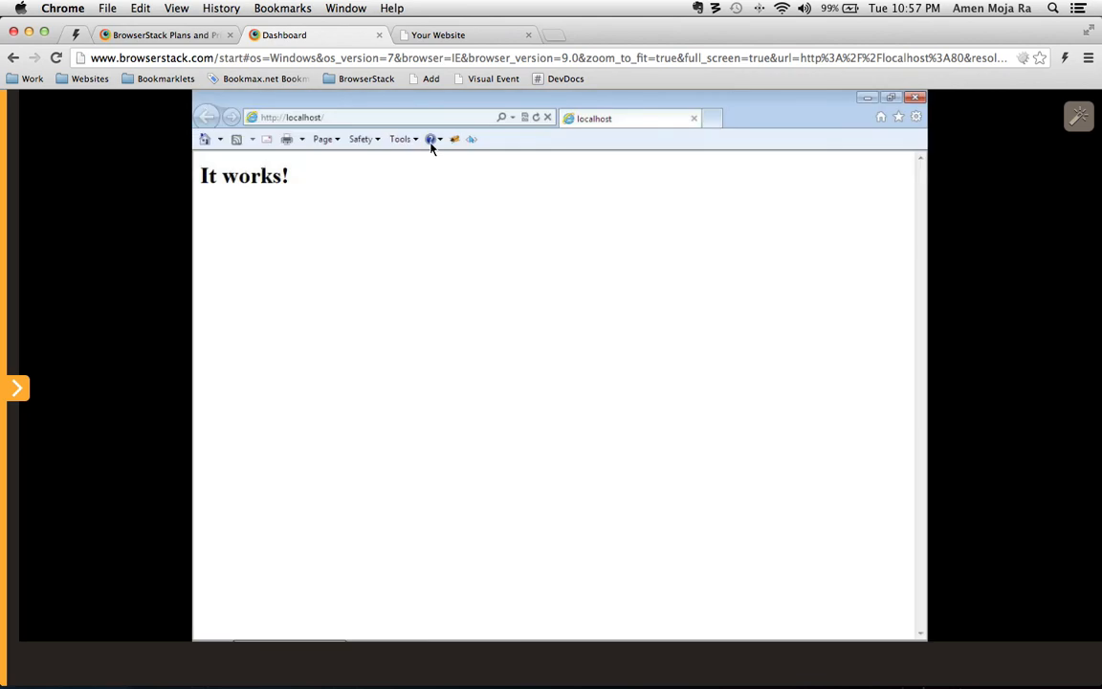
mouse_move(357, 122)
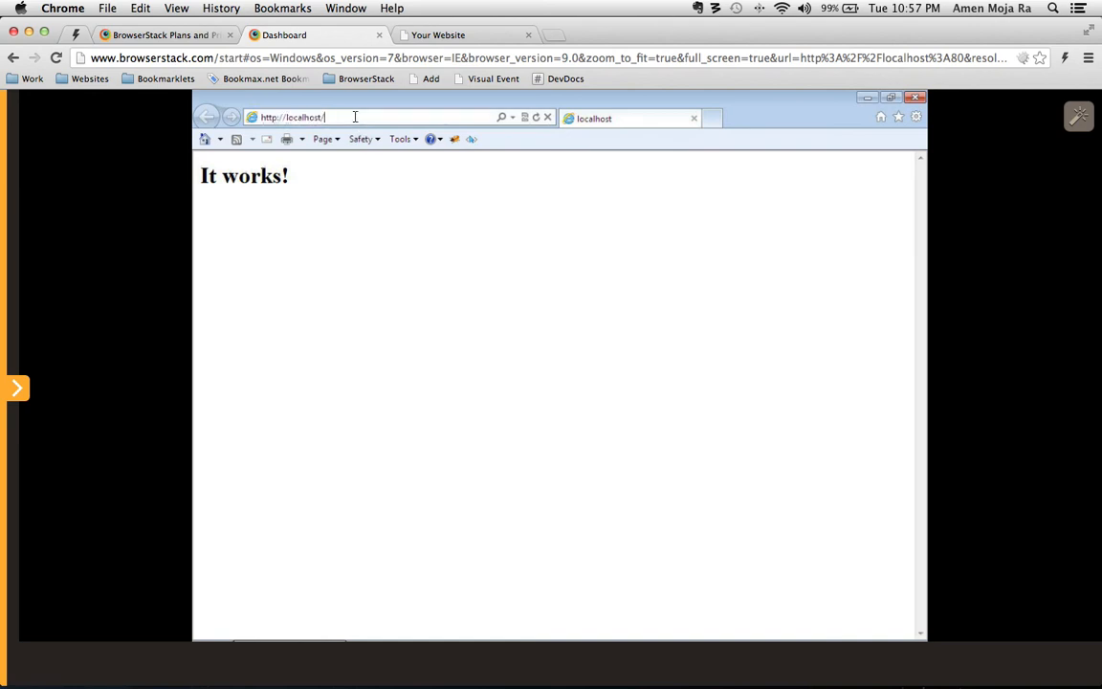
Load localhost/~amenmojara/ in remote IE and return to the BrowserStack session tab
type("~")
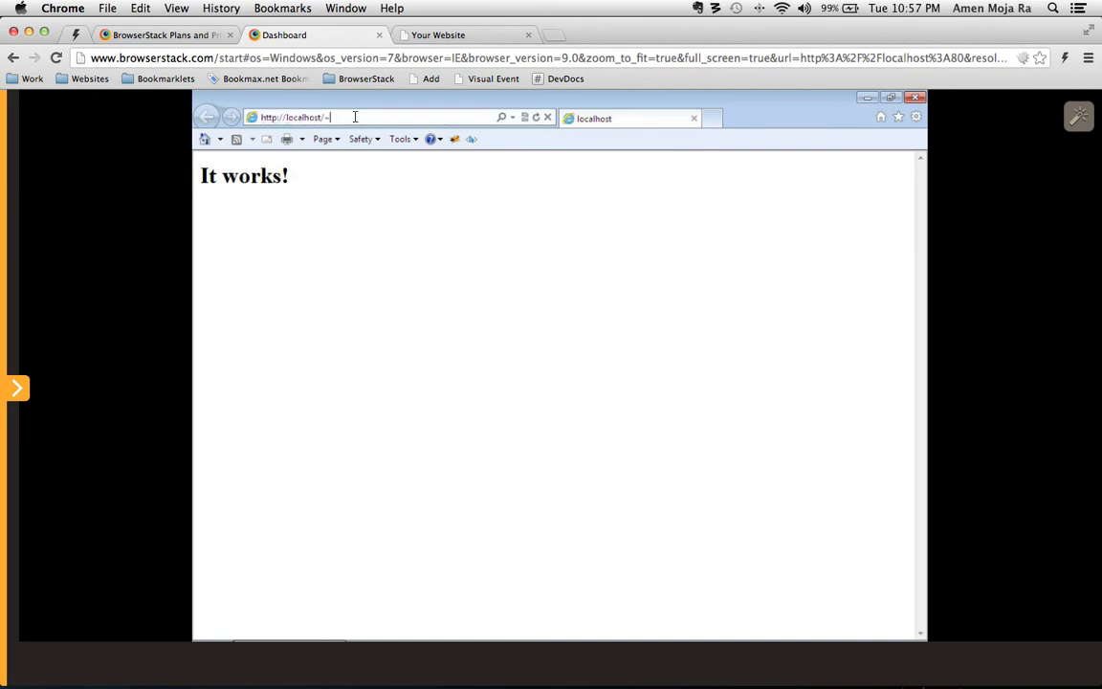
type("amen")
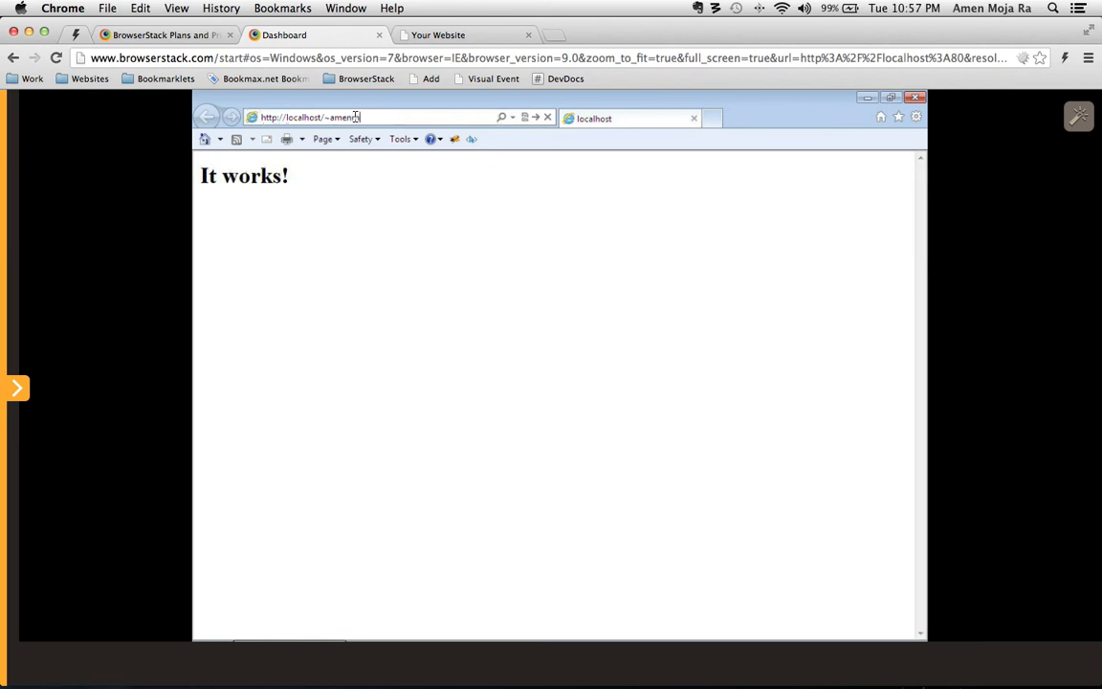
type("mojara/")
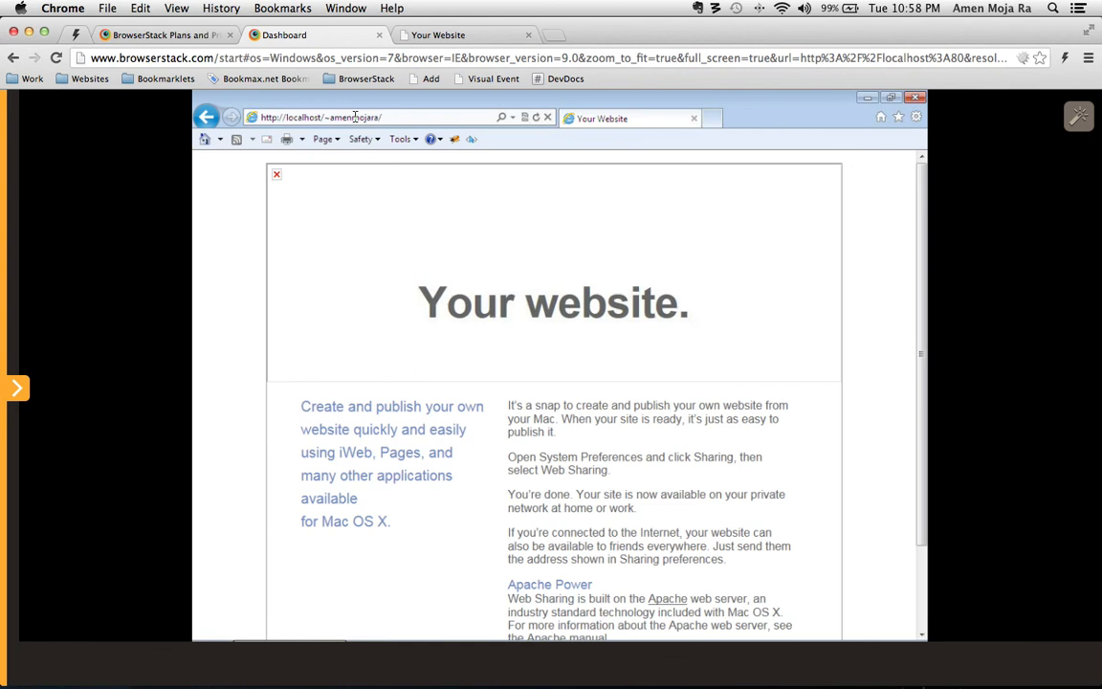
mouse_move(462, 254)
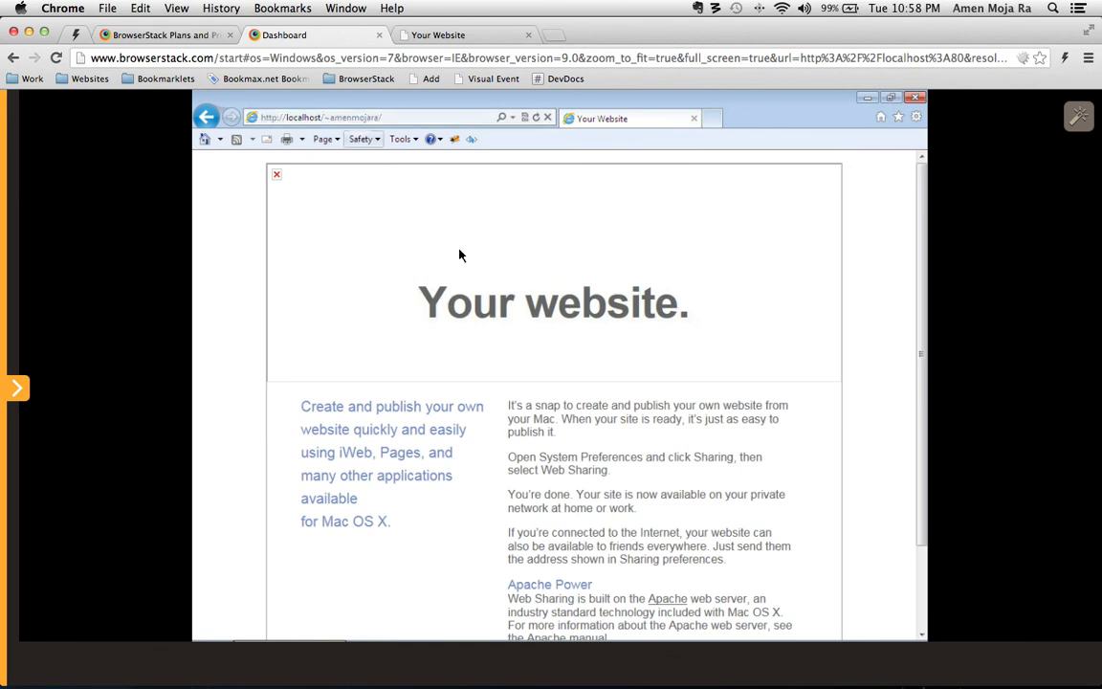
mouse_move(456, 211)
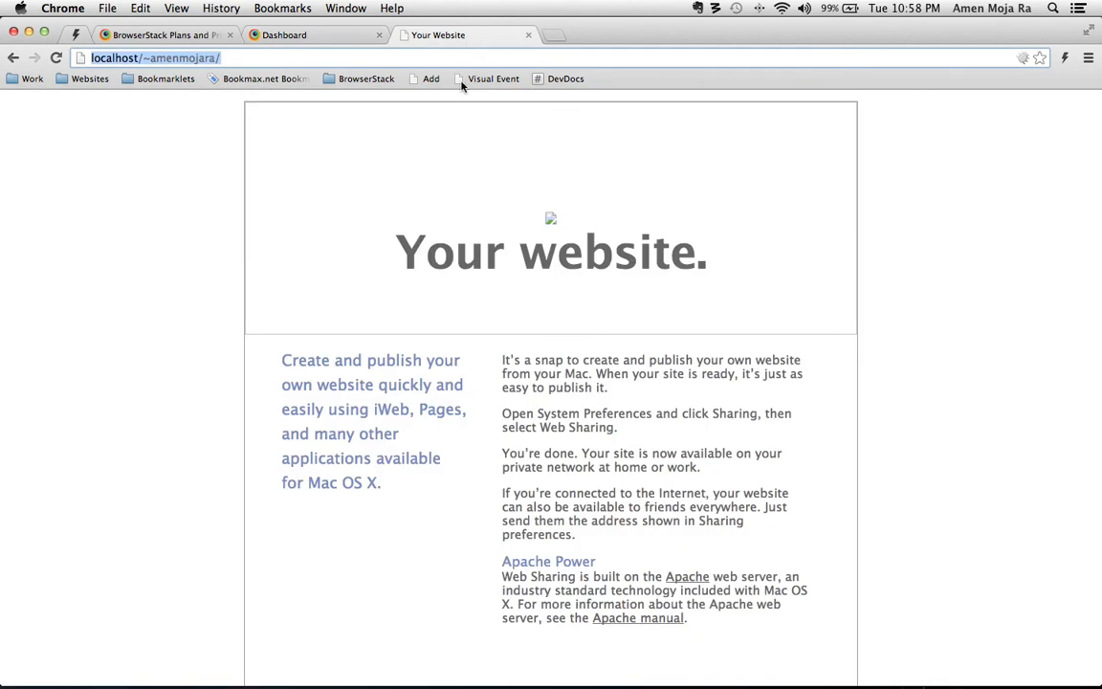
mouse_move(639, 234)
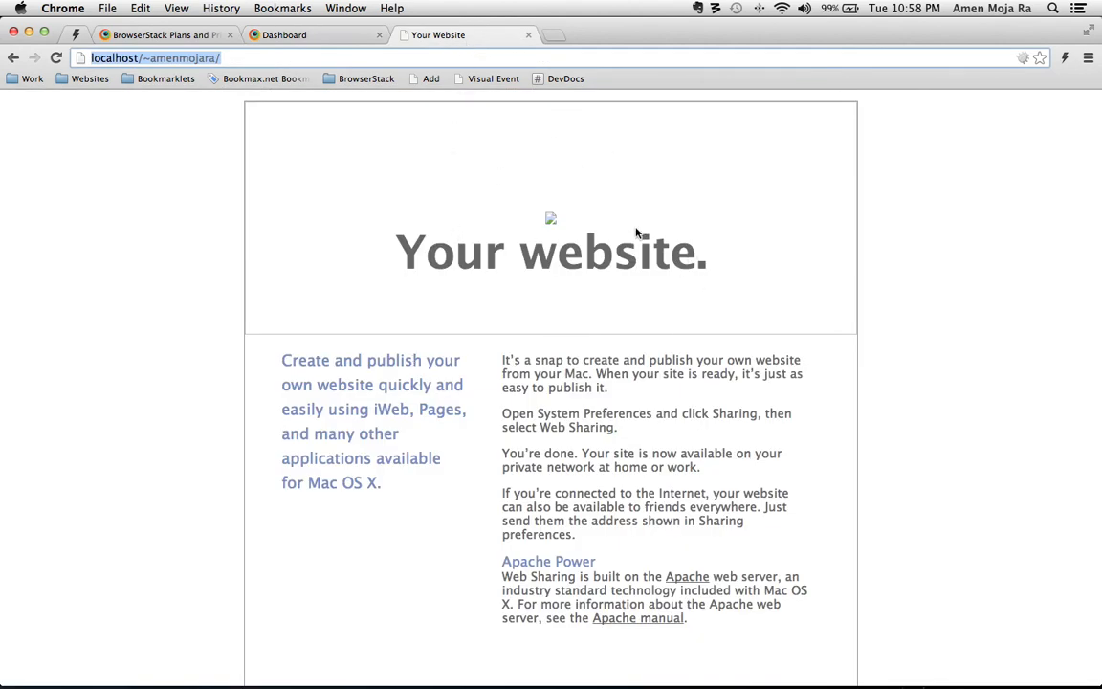
left_click(284, 35)
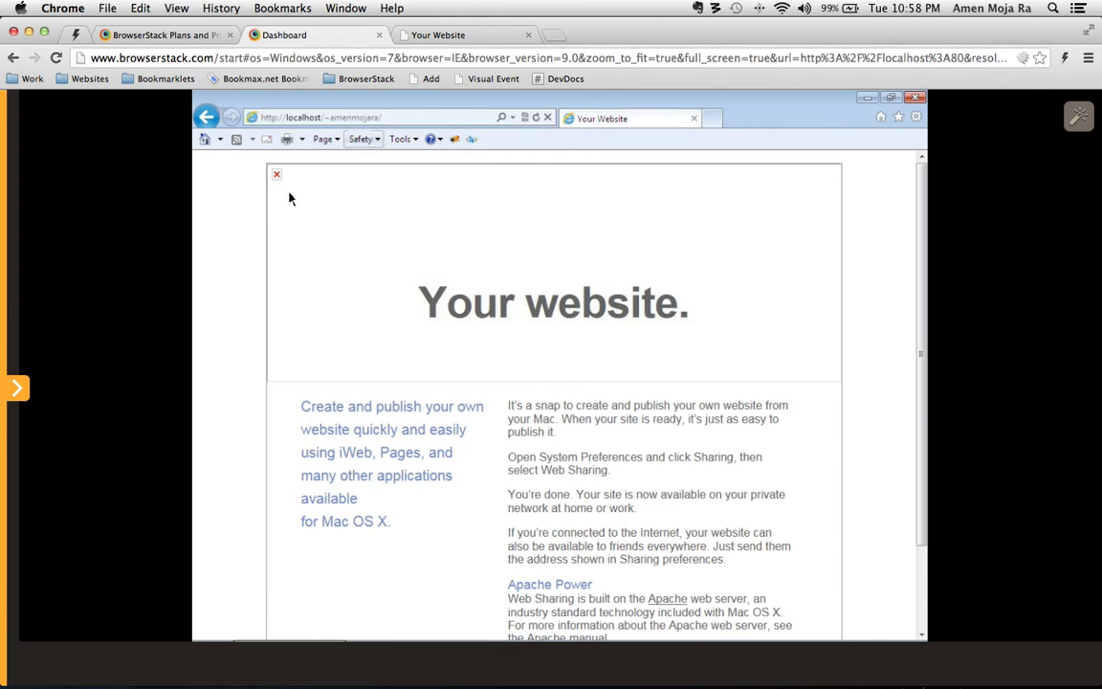
mouse_move(230, 293)
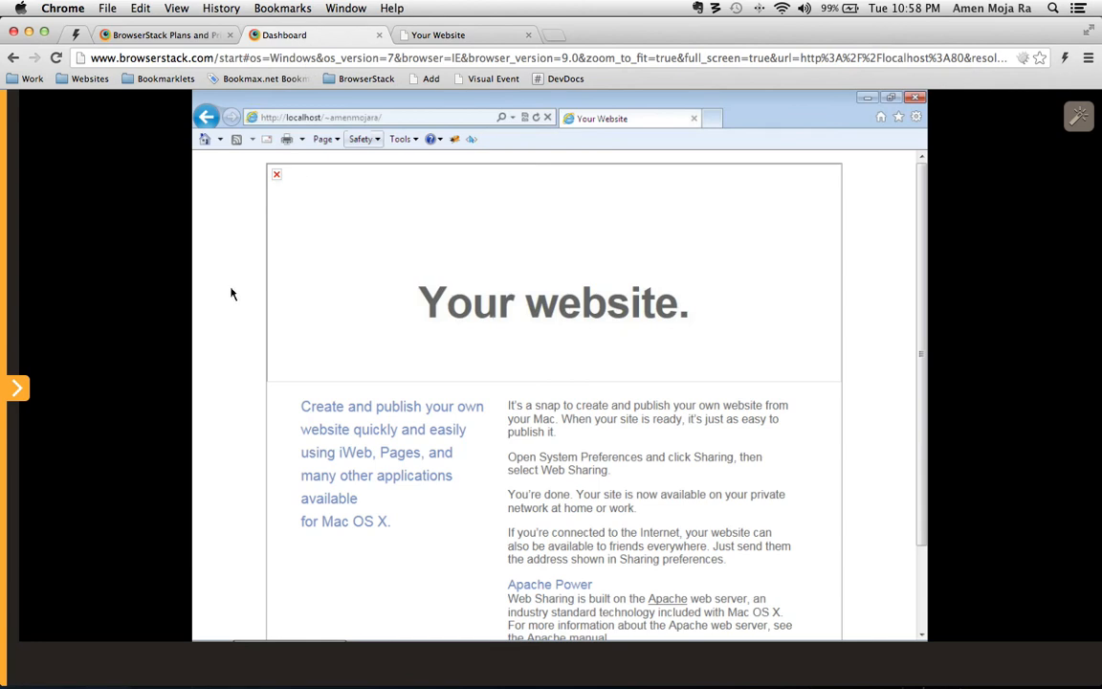
mouse_move(202, 321)
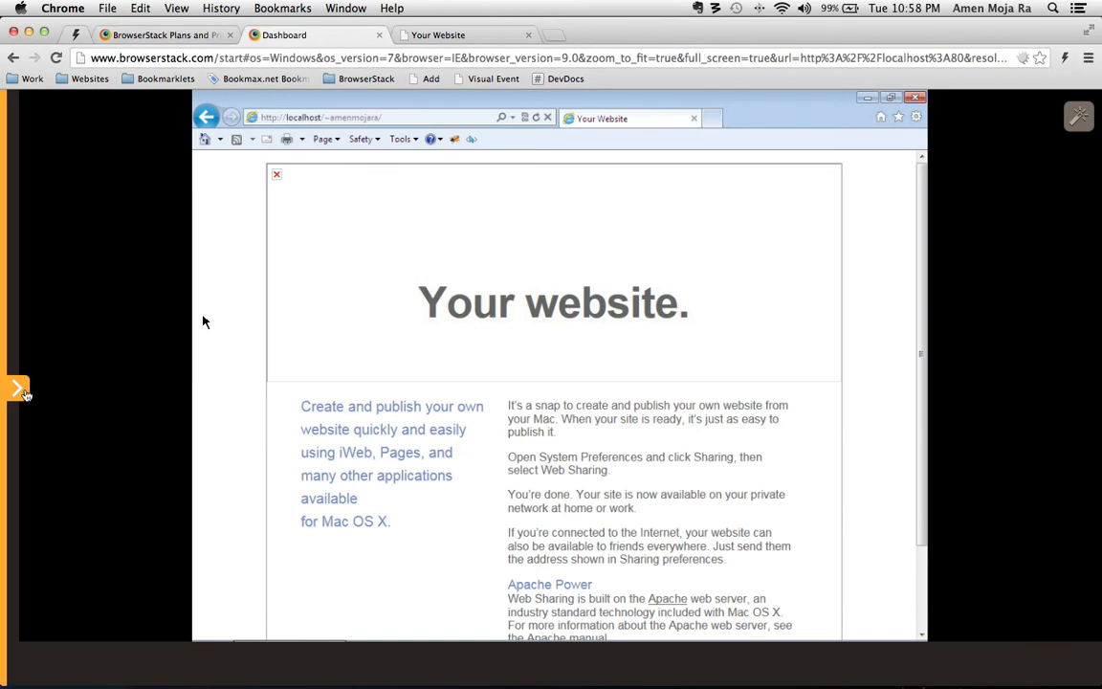
Expand the sidebar to show Windows 7, IE 9.0, 1024 x 768 settings
left_click(17, 389)
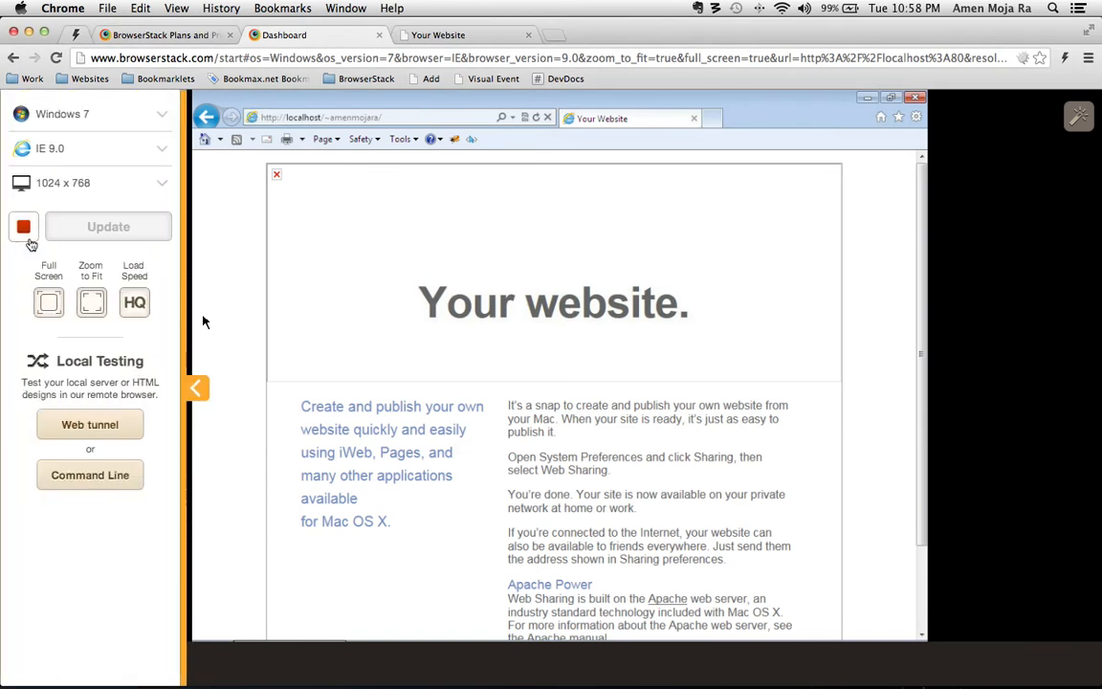